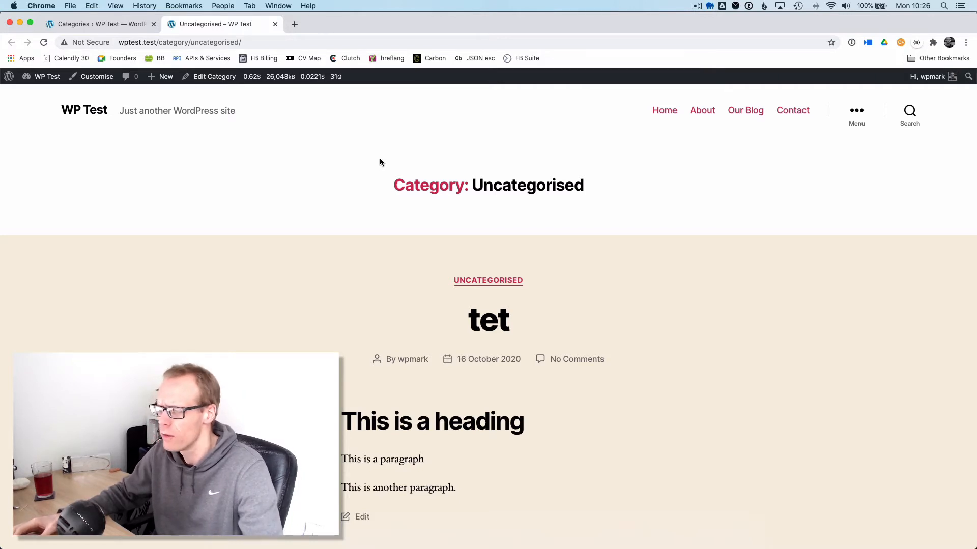
mouse_move(269, 188)
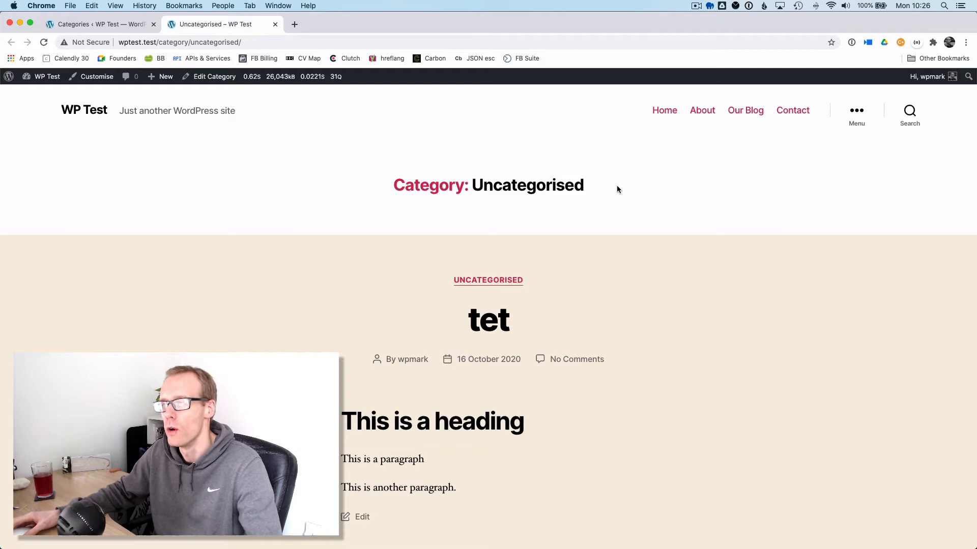
- Scroll index.php down to the archive-title logic around line 53
scroll("down", 3)
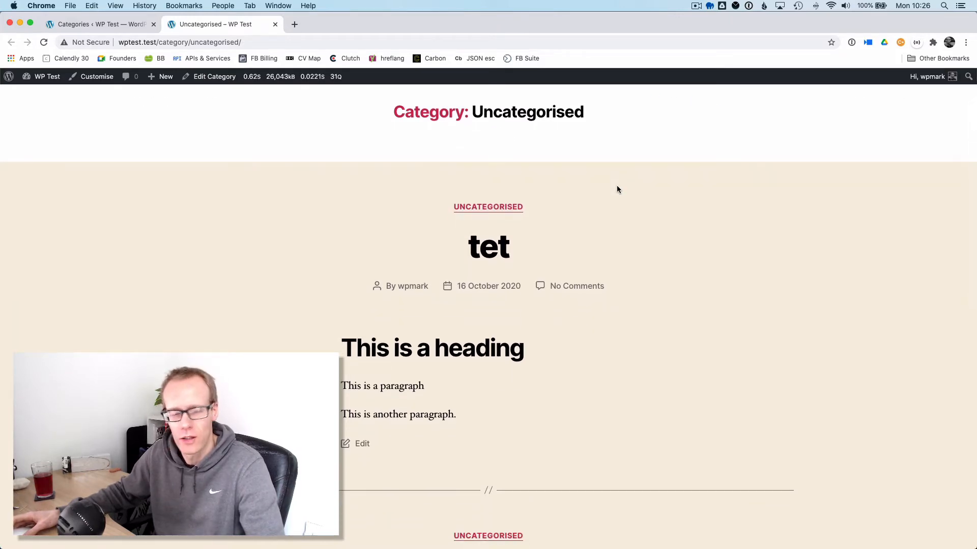
scroll("down", 3)
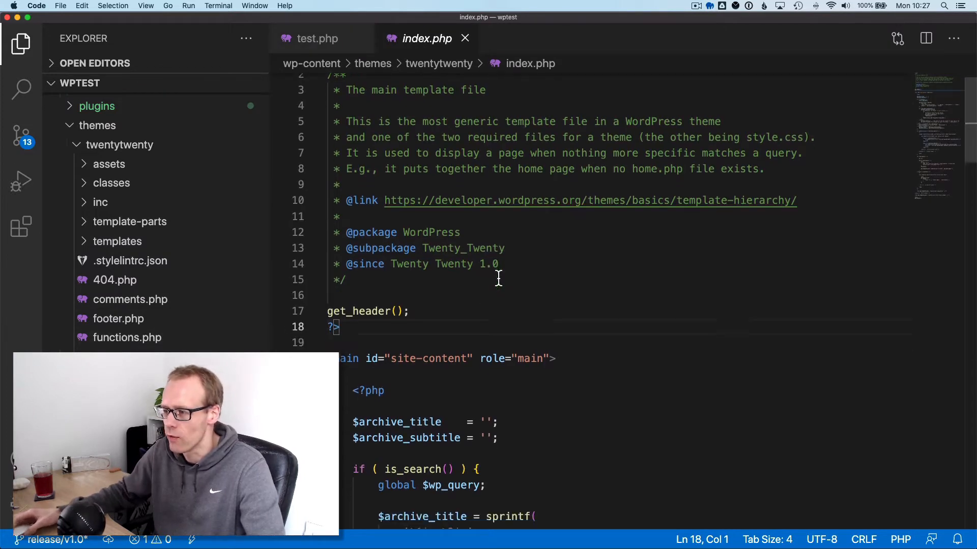
scroll("down", 3)
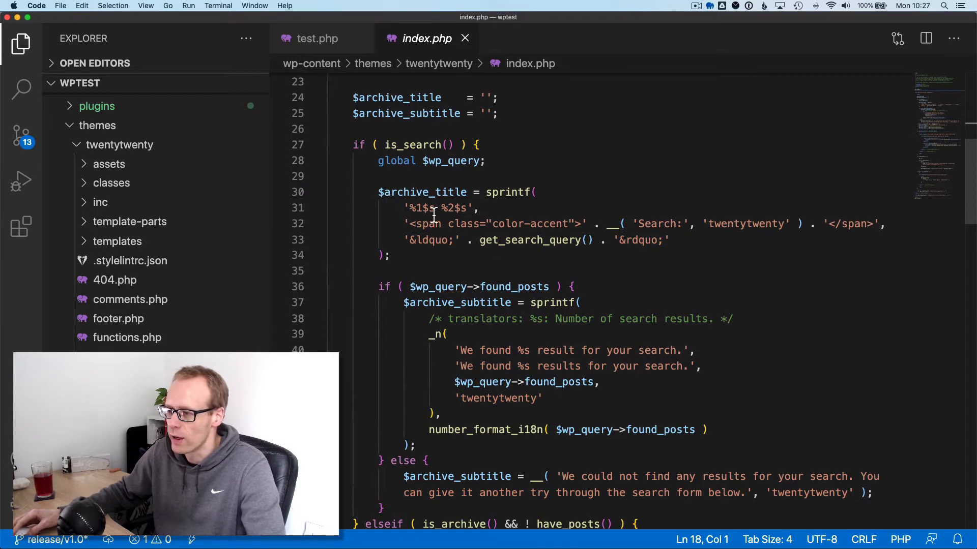
scroll("down", 3)
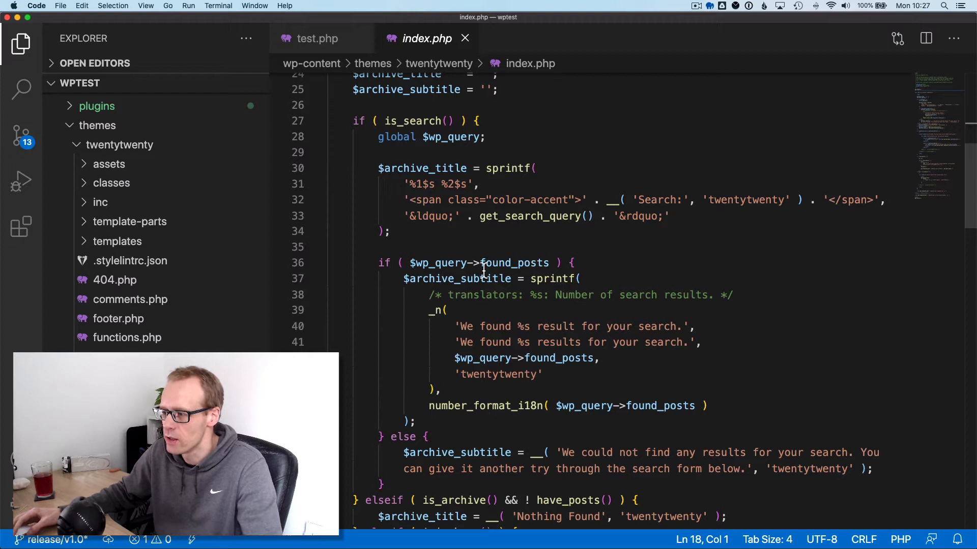
scroll("down", 3)
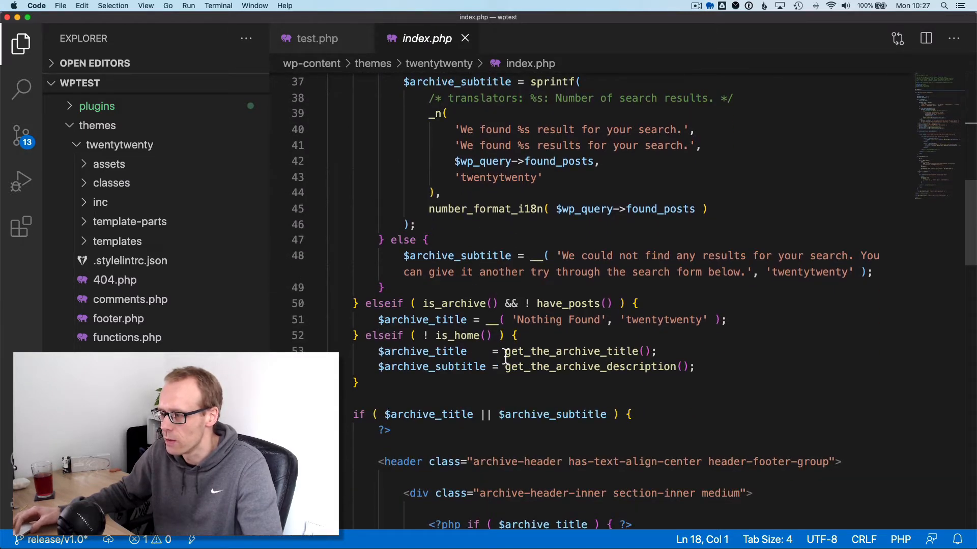
- Select the get_the_archive_title call and bring up its context menu
double_click(571, 351)
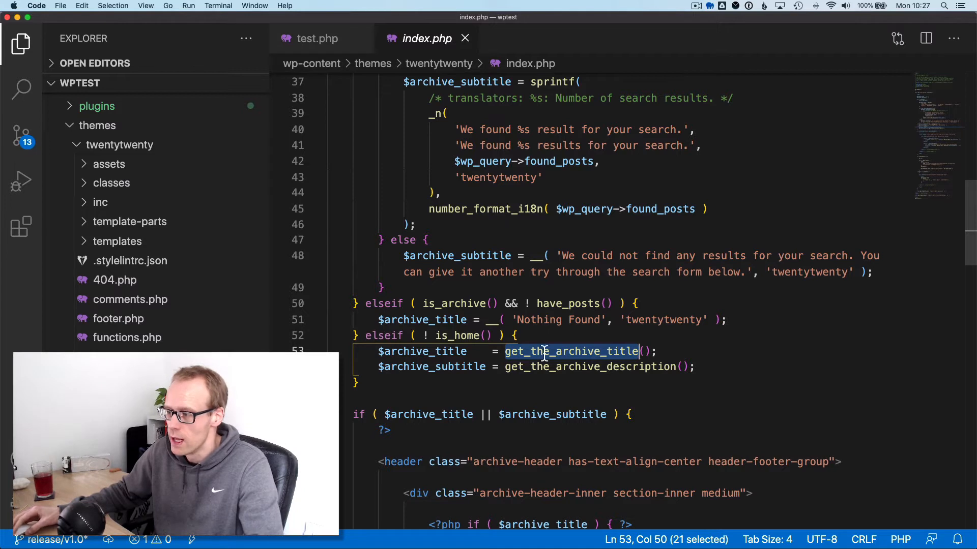
left_click(505, 351)
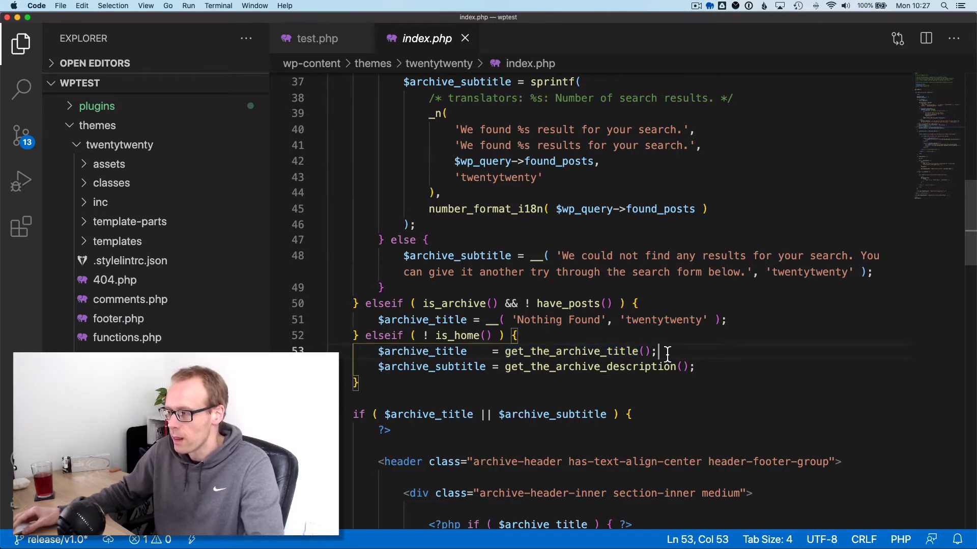
right_click(573, 351)
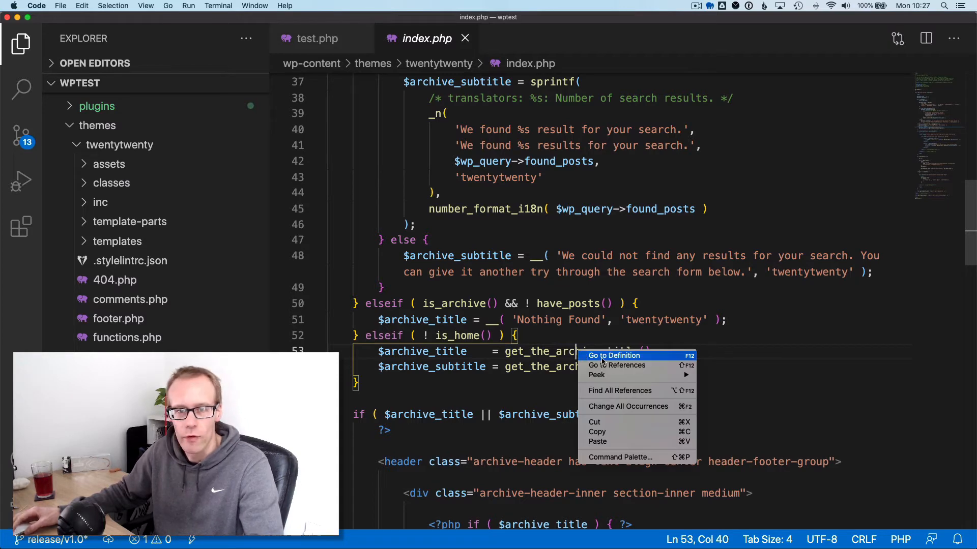
- Go to get_the_archive_title's definition in general-template.php and read down to the get_the_archive_title_prefix filter
left_click(613, 355)
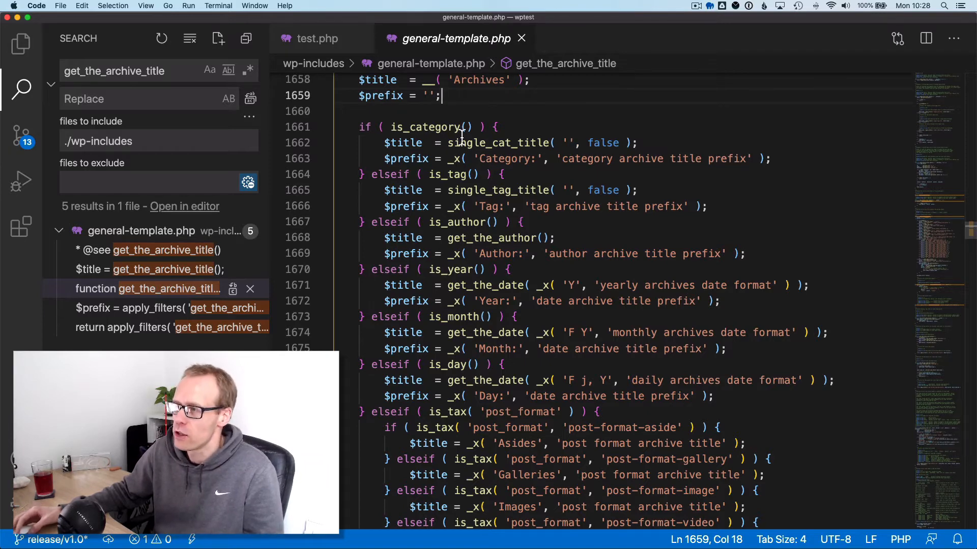
mouse_move(442, 217)
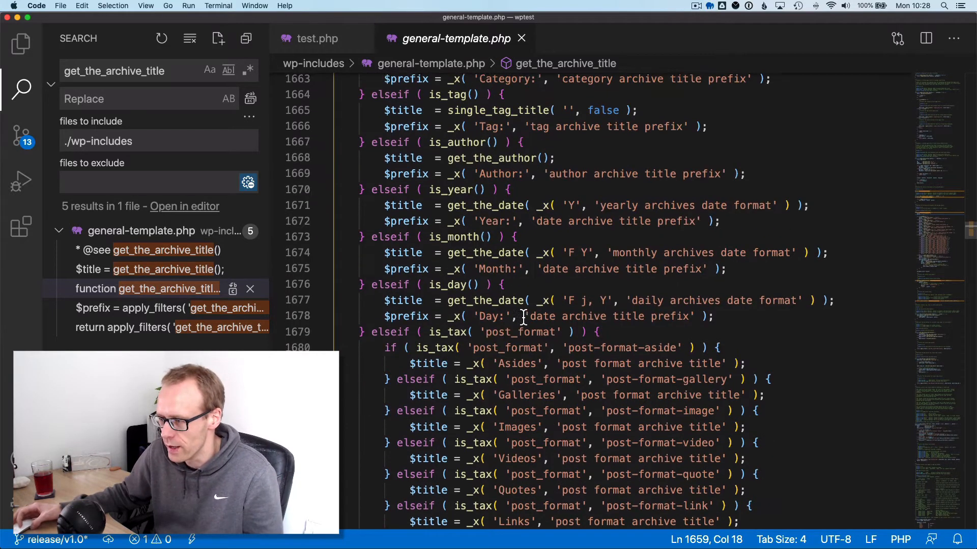
scroll("down", 3)
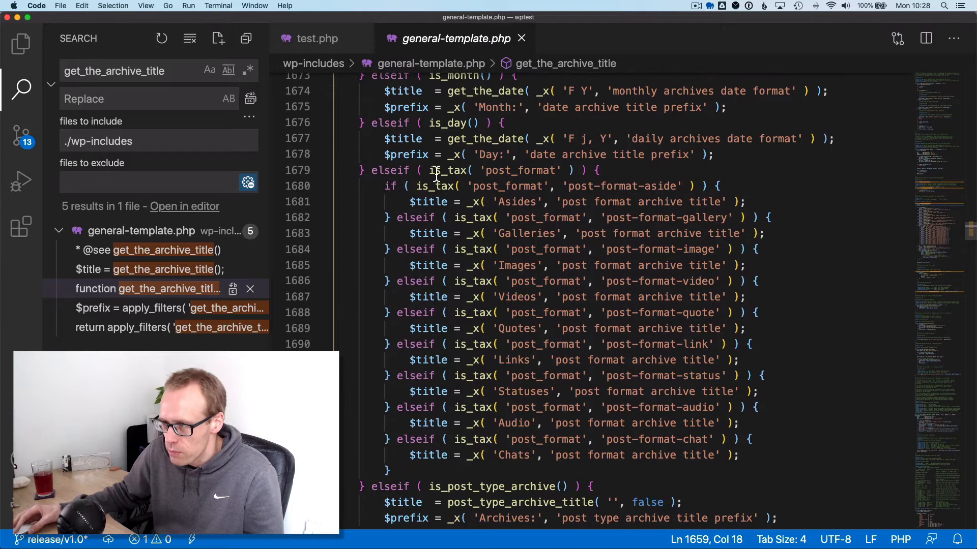
mouse_move(447, 170)
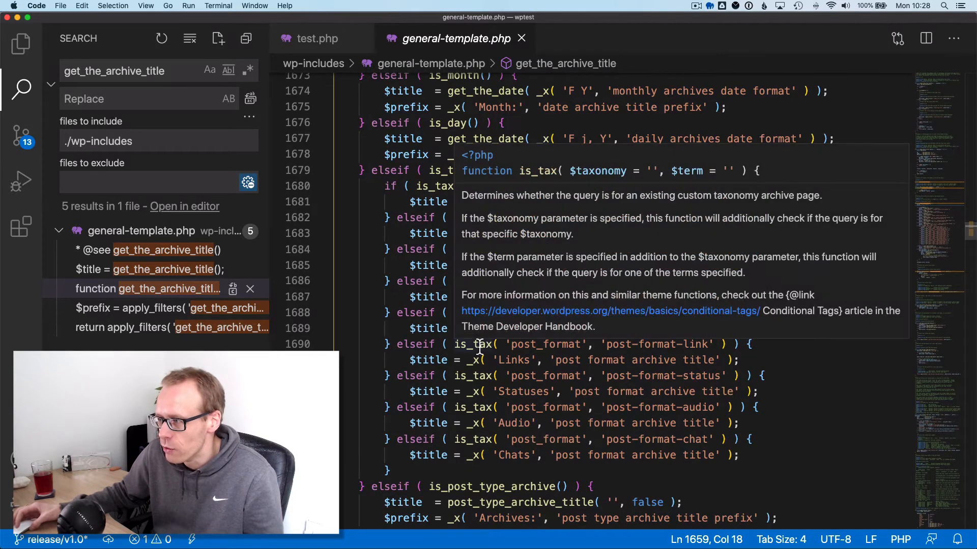
scroll("down", 3)
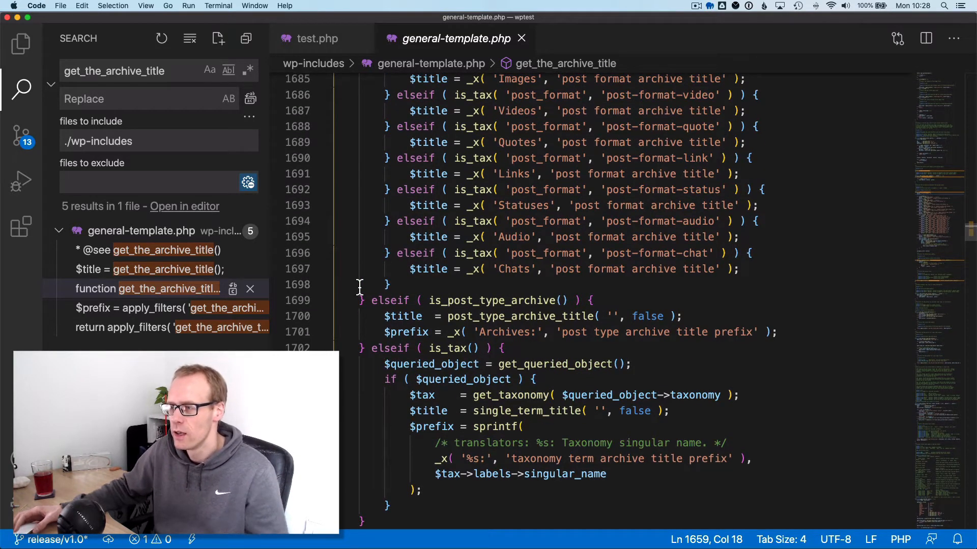
scroll("down", 3)
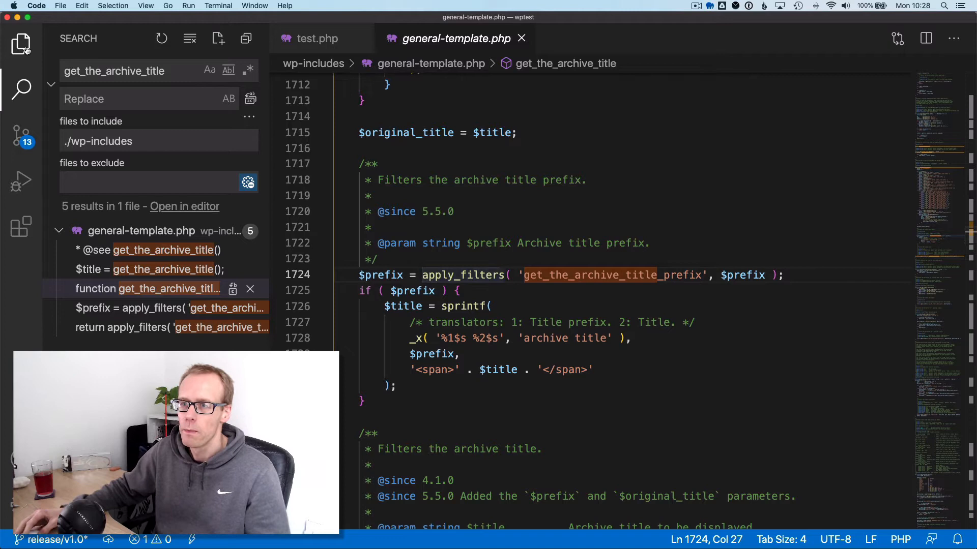
- Select the 'get_the_archive_title' hook name in the final apply_filters line, then switch to test.php
left_click(20, 43)
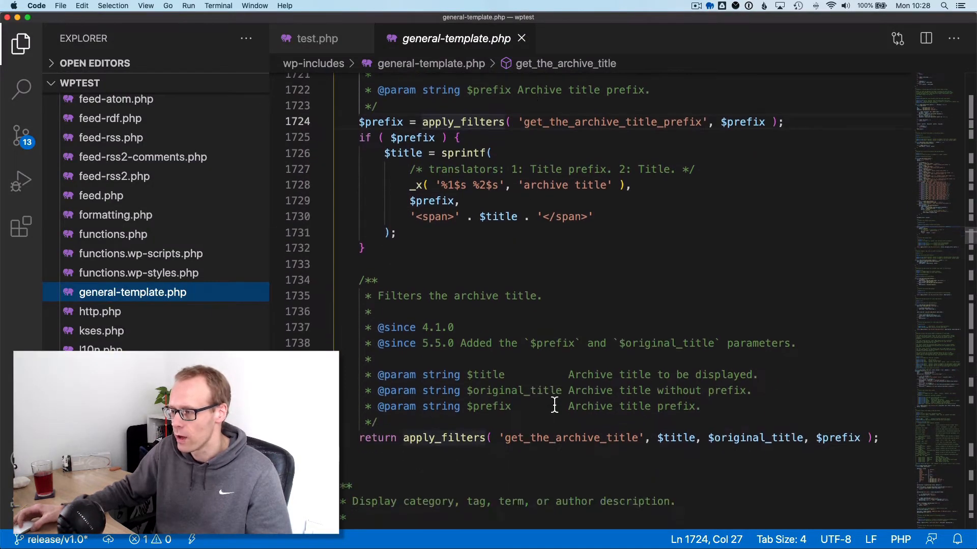
scroll("down", 3)
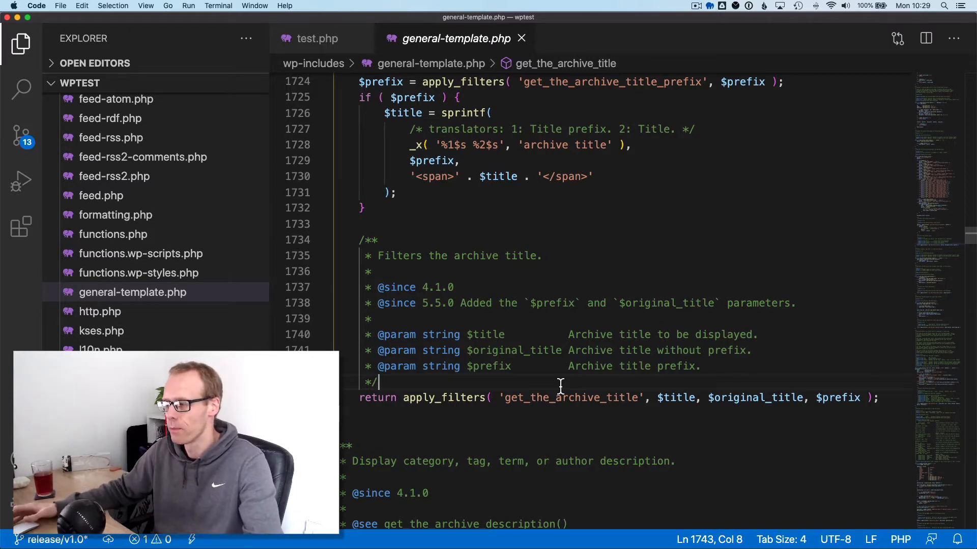
left_click(504, 398)
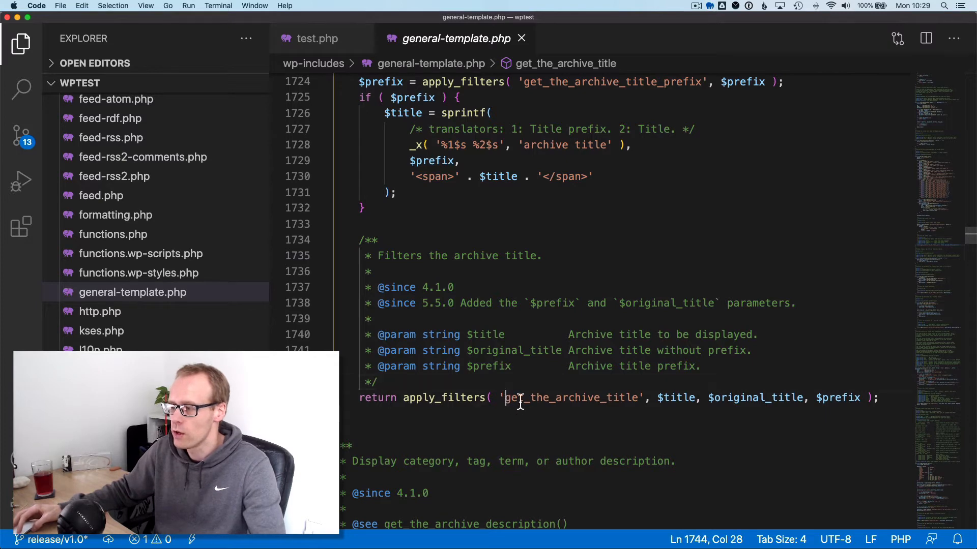
left_click_drag(507, 397, 639, 398)
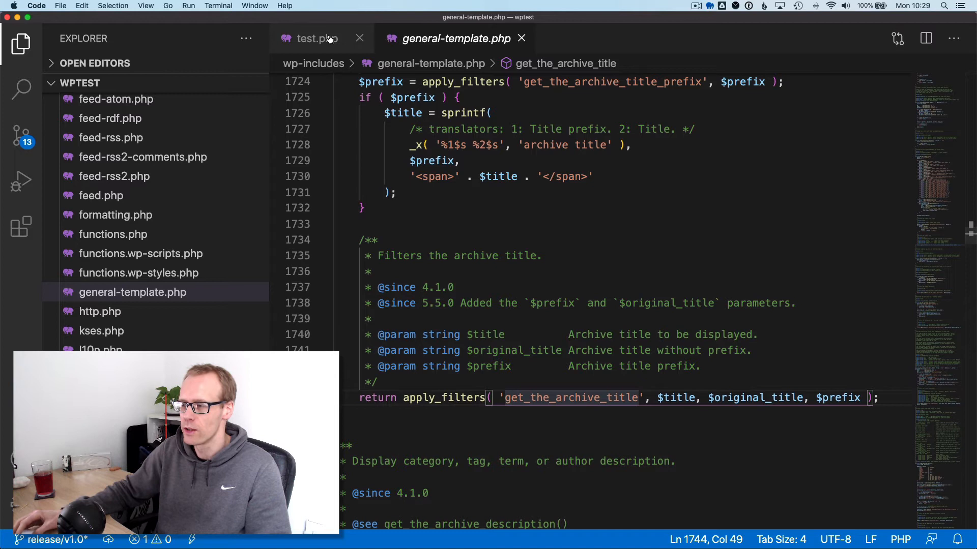
left_click(309, 37)
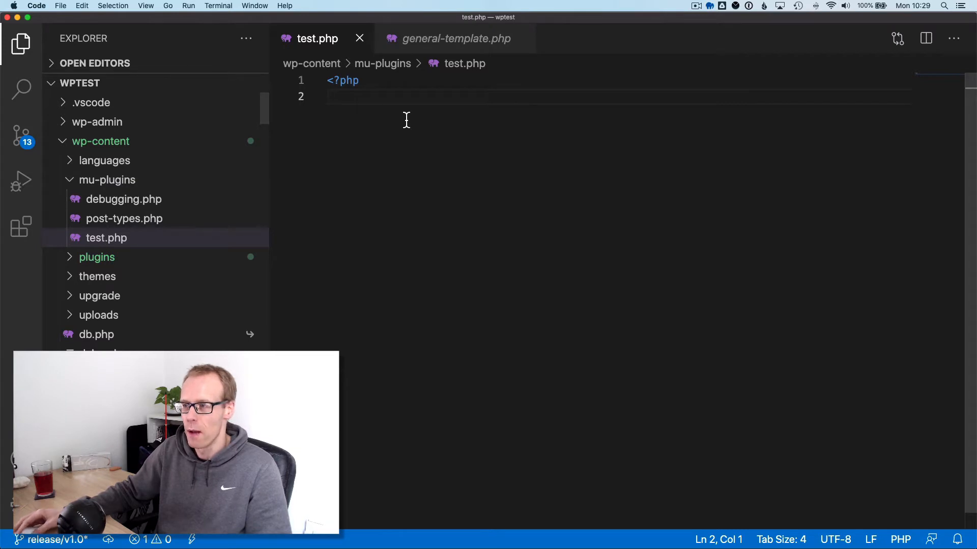
- Start a function named hd_modify_archive_titles in test.php
type("functi")
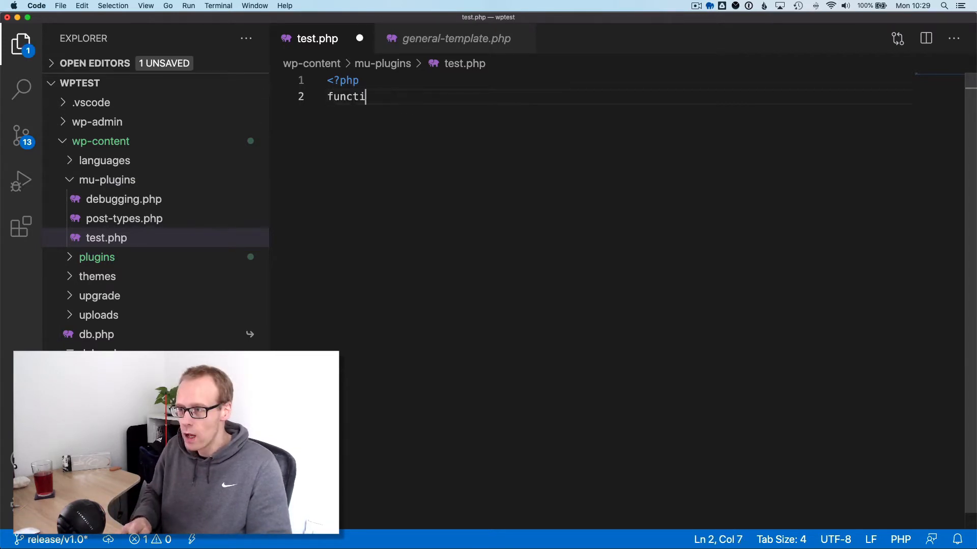
type("on hd_")
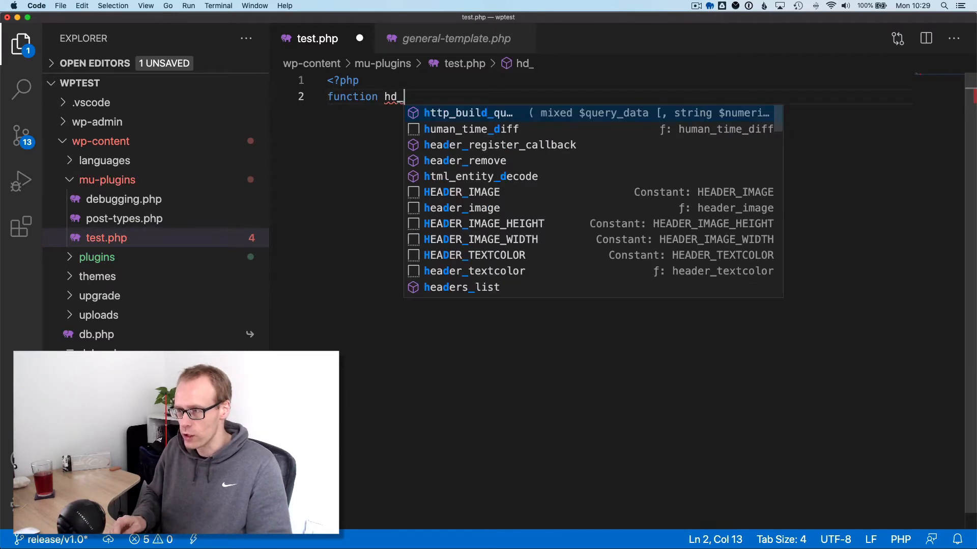
type("modify_a")
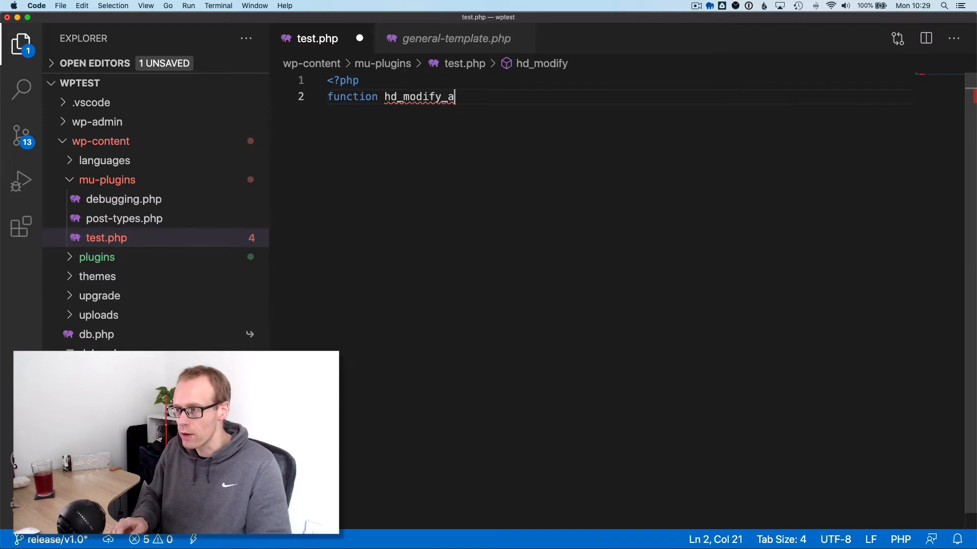
type("rchive")
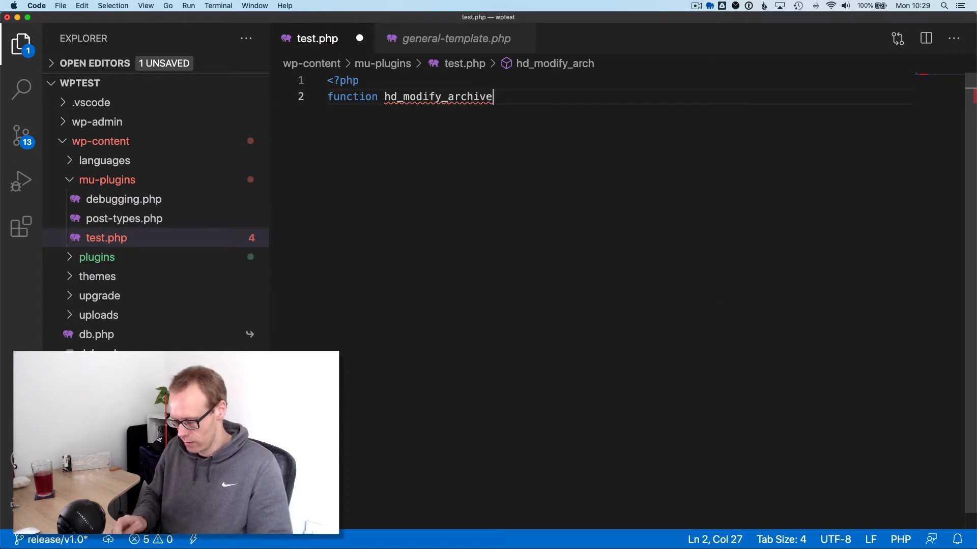
type("_titles(")
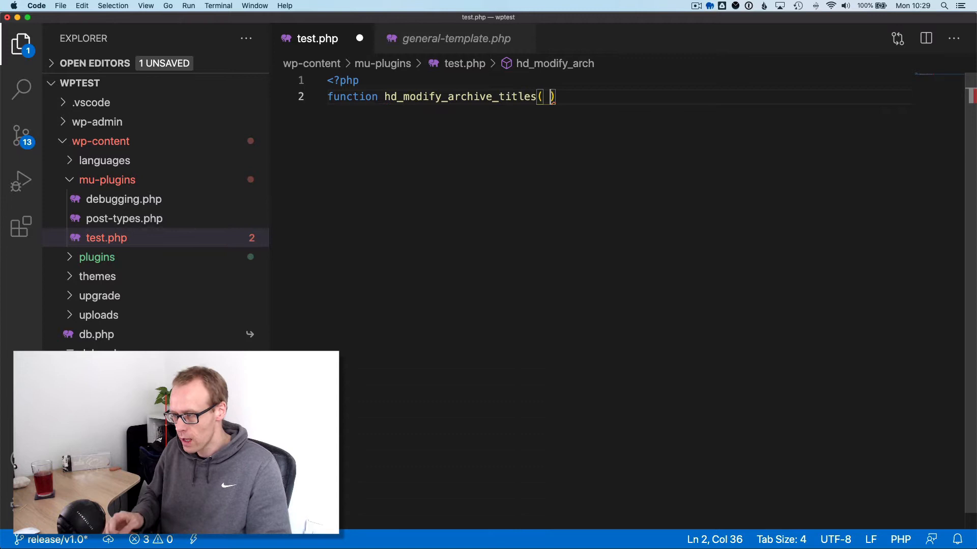
mouse_move(418, 39)
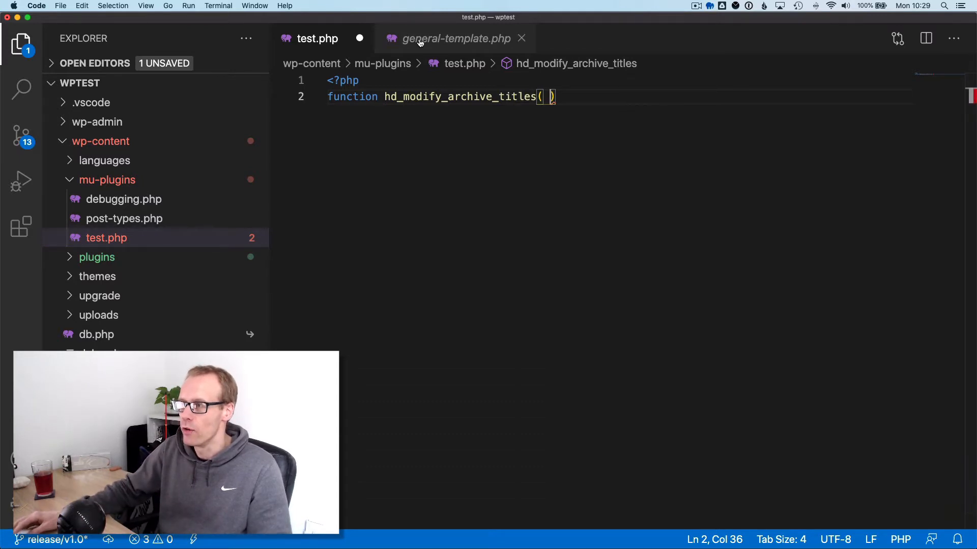
- Give it the $title, $original_title, $prefix parameters and an opening brace, checking the filter in general-template.php
left_click(456, 37)
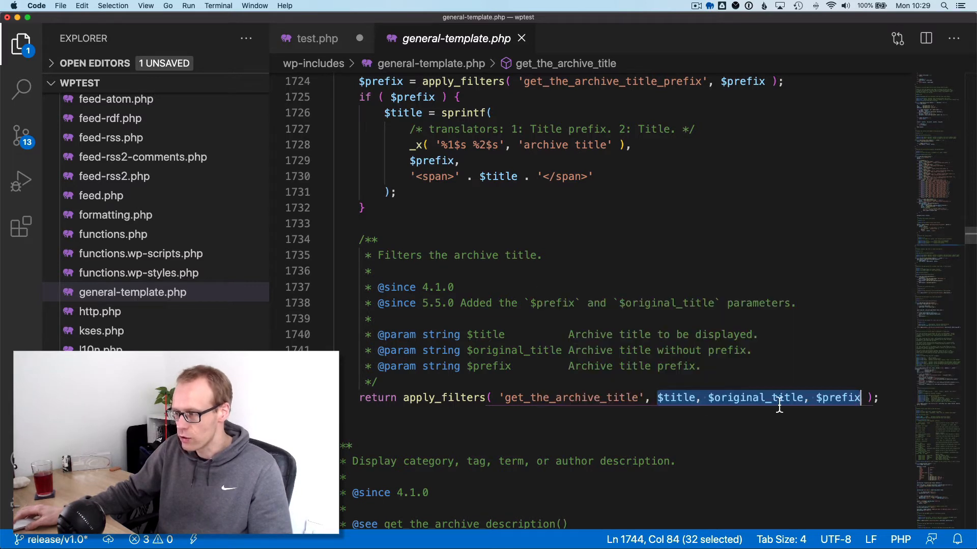
left_click(318, 37)
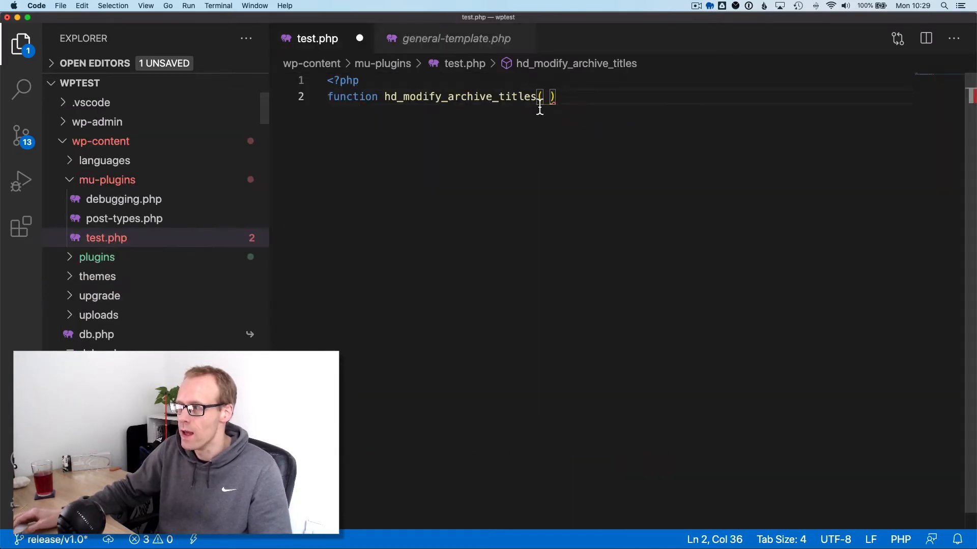
type("$title, $original_title, $prefix")
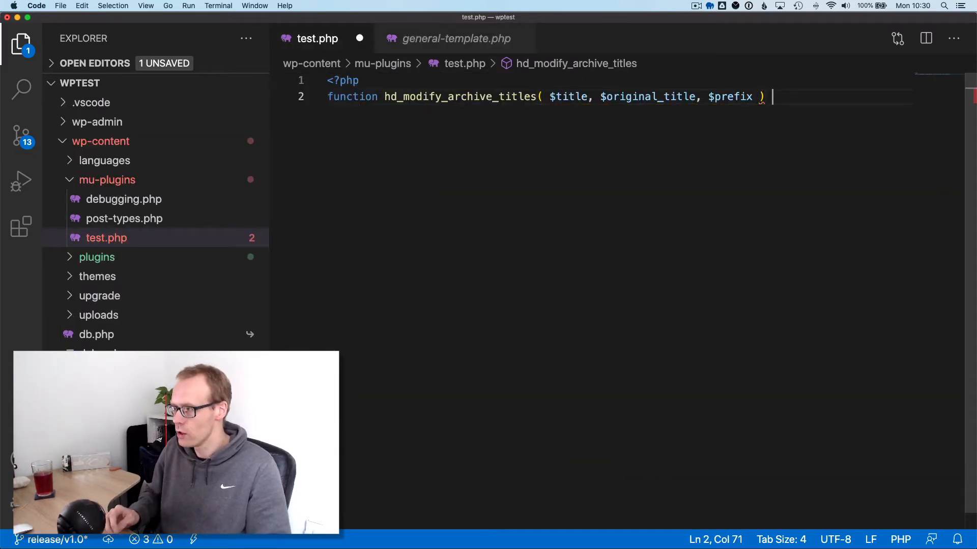
type("{")
type("add_filter( ")
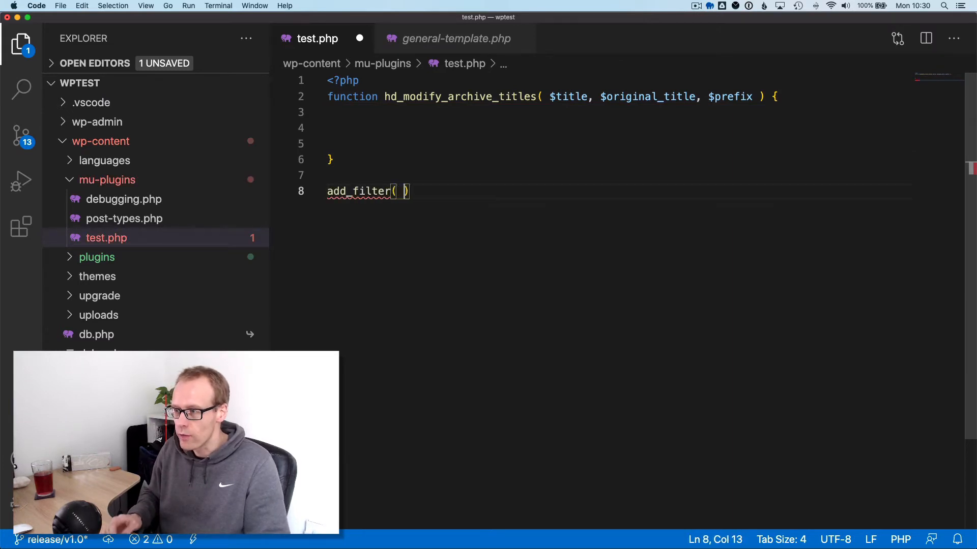
- Complete add_filter( 'get_the_archive_tile', 'hd_modify_archive_titles', 10, 3 );
type("'get_the_a")
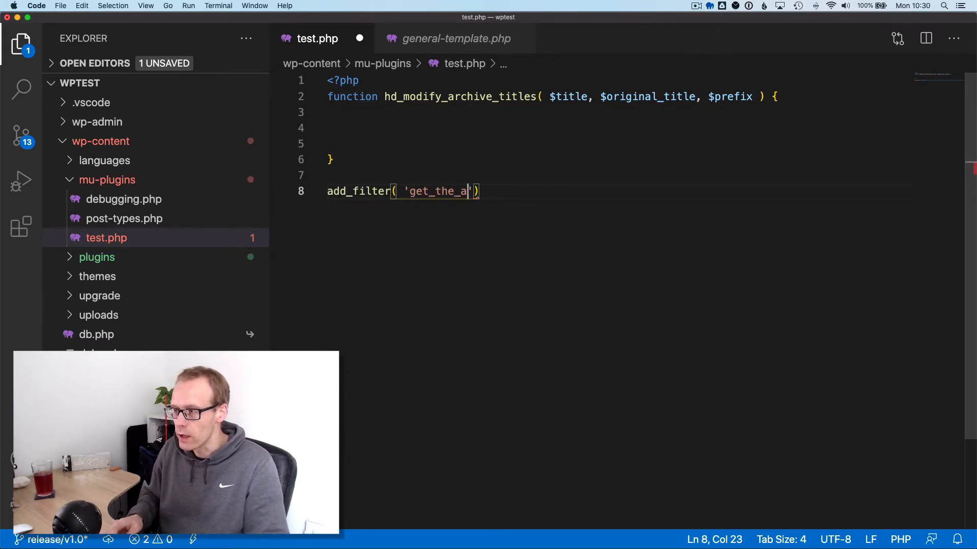
type("rchive")
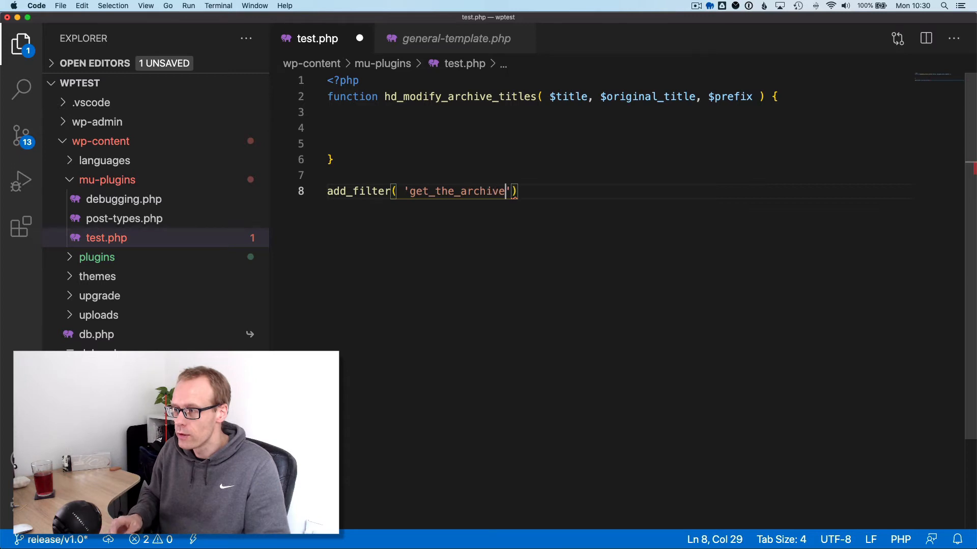
type("_tile',")
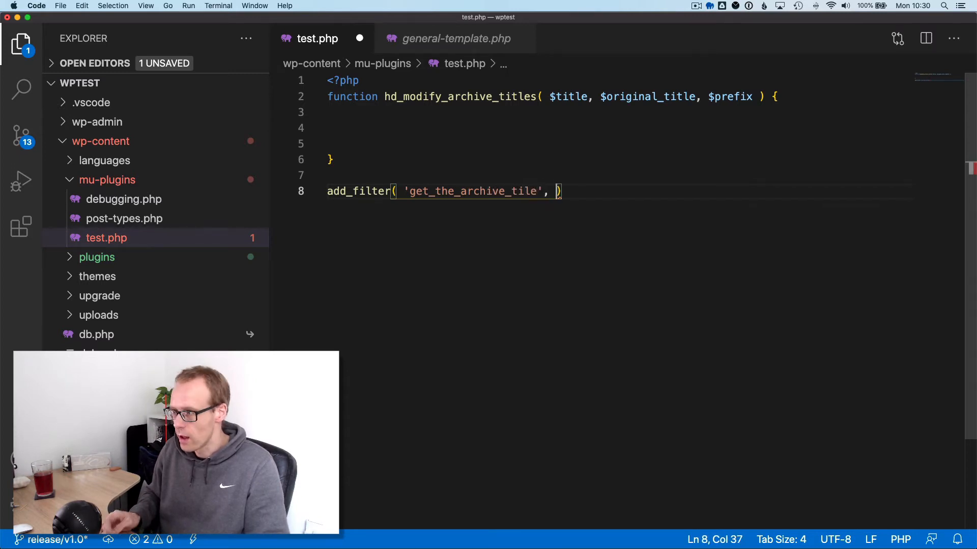
type("'', 10")
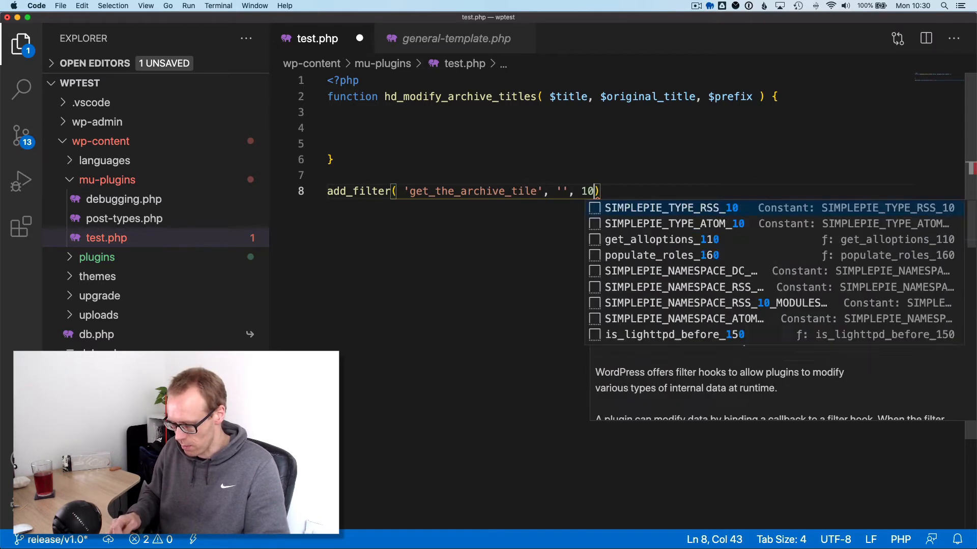
type(", 3 );")
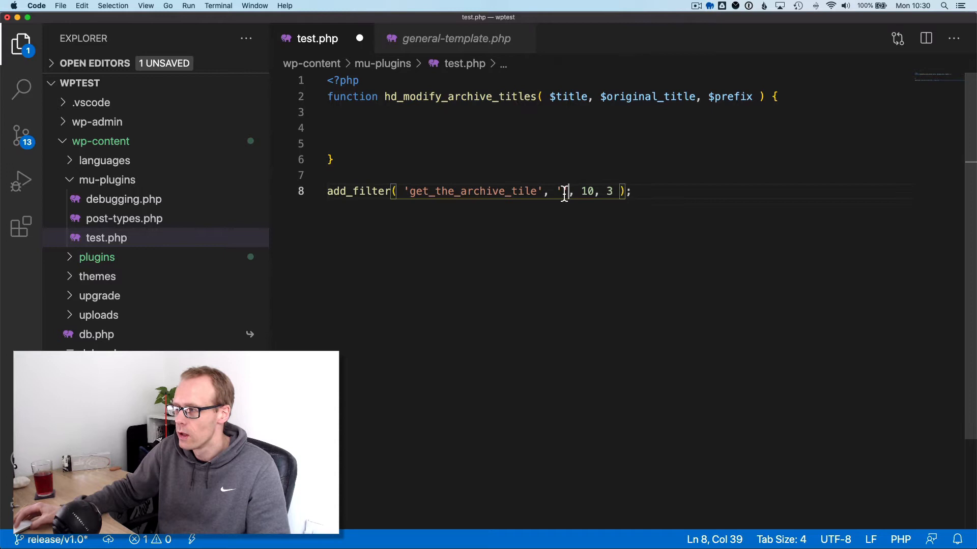
type("hd_modify_archive_titles")
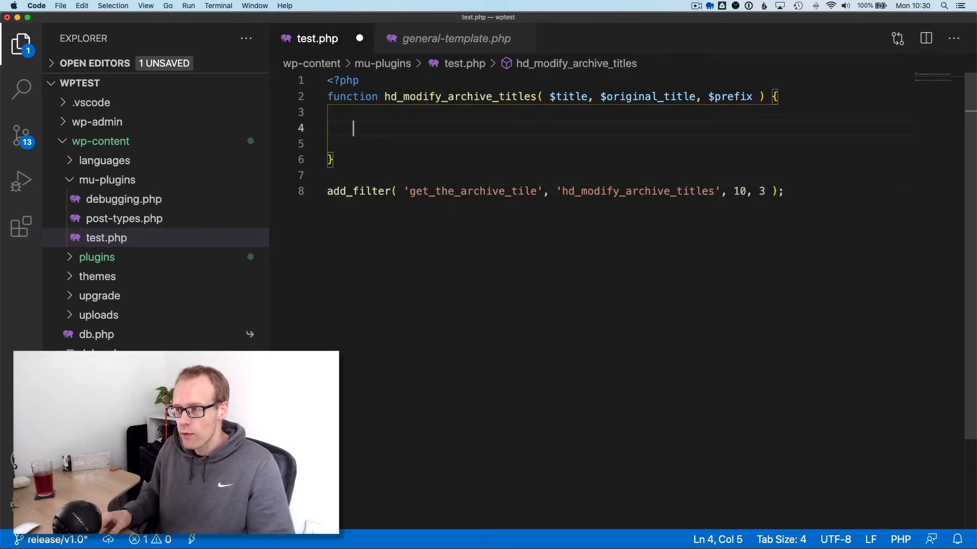
- Add a '// return title.' comment and 'return $title;' inside the function, then review the signature
type("// r")
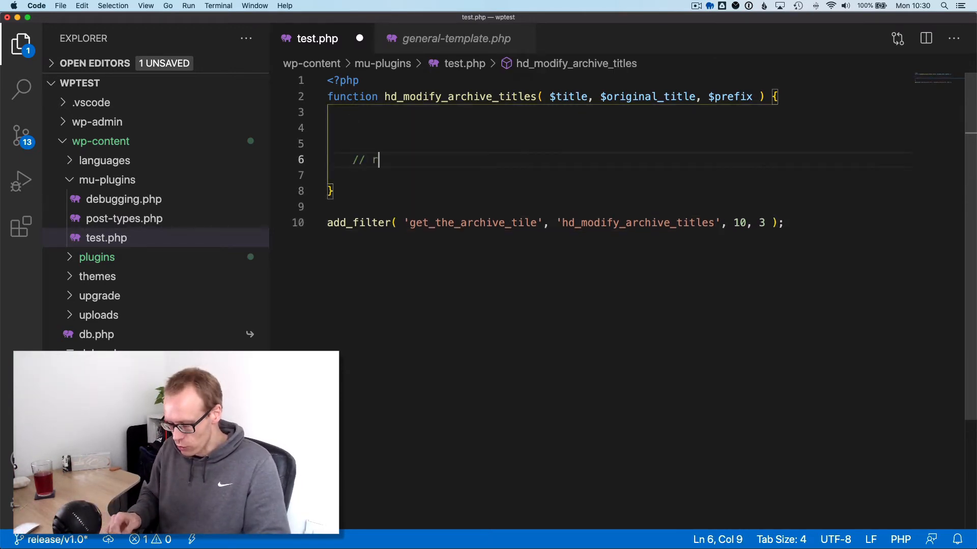
type("eturn")
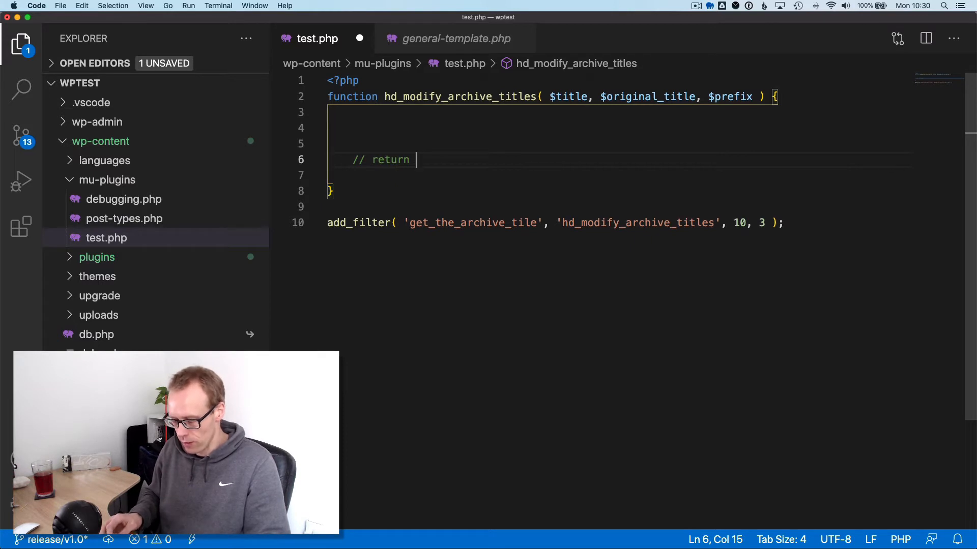
type("<title class=\"\"></title>")
type("return")
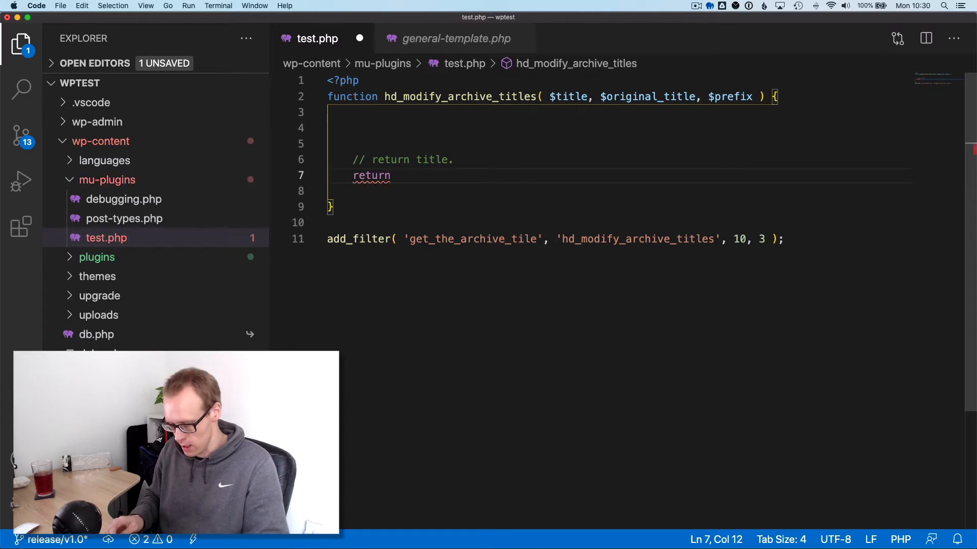
type("$title;")
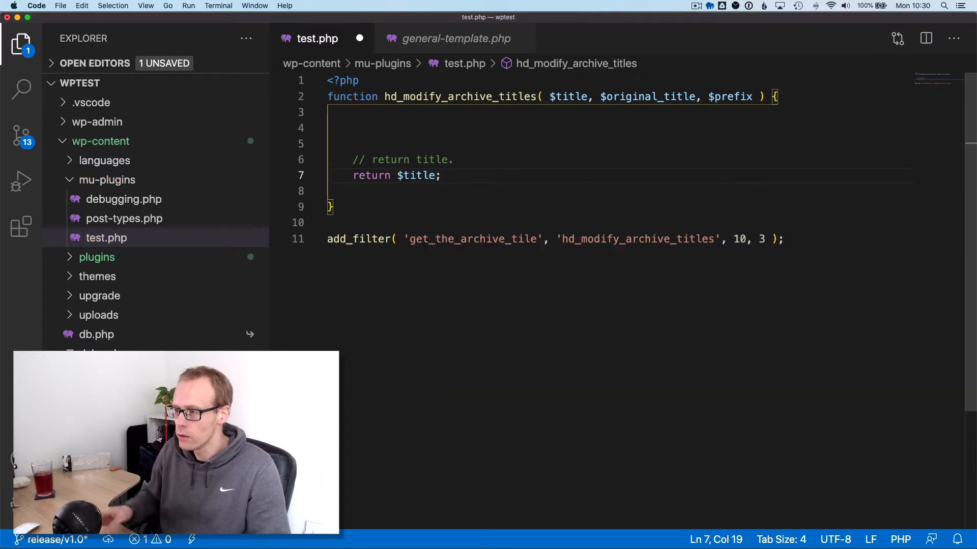
double_click(570, 97)
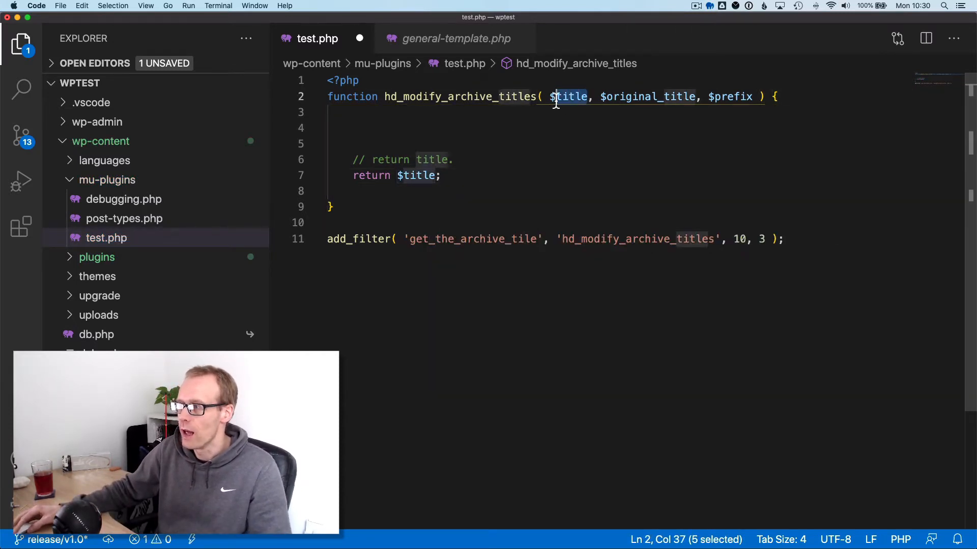
left_click_drag(589, 97, 751, 96)
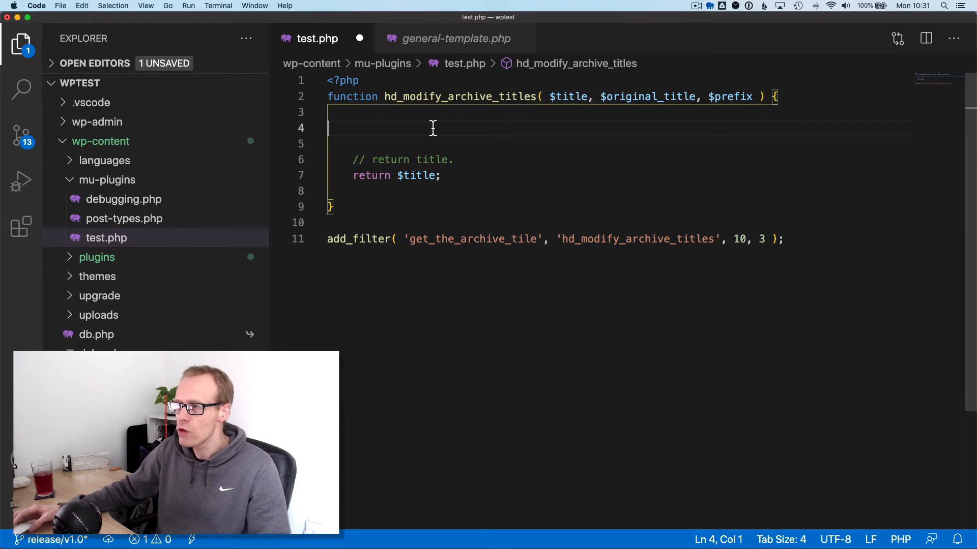
key("Tab")
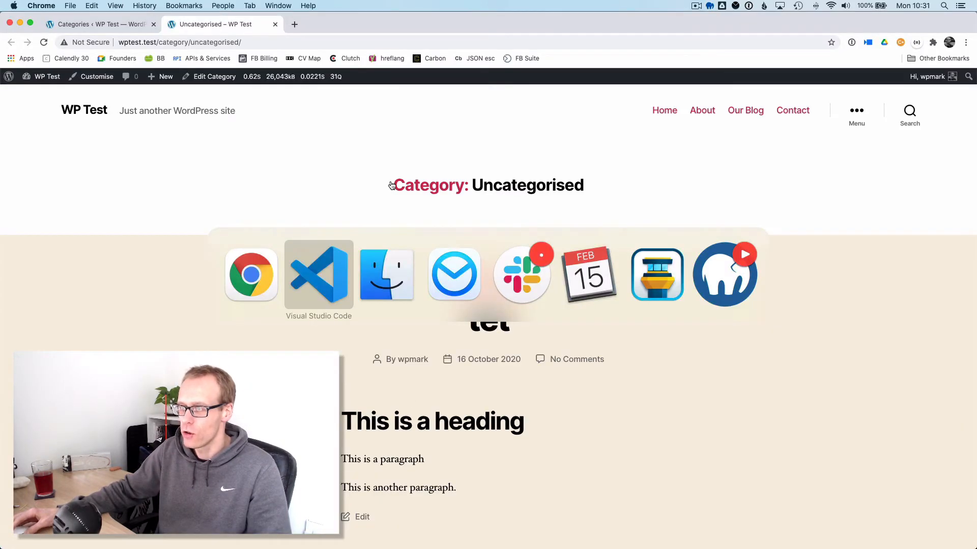
- Add a category archive comment, an if ( is_category() ) { } block and a '// set a new title.' comment
left_click(319, 274)
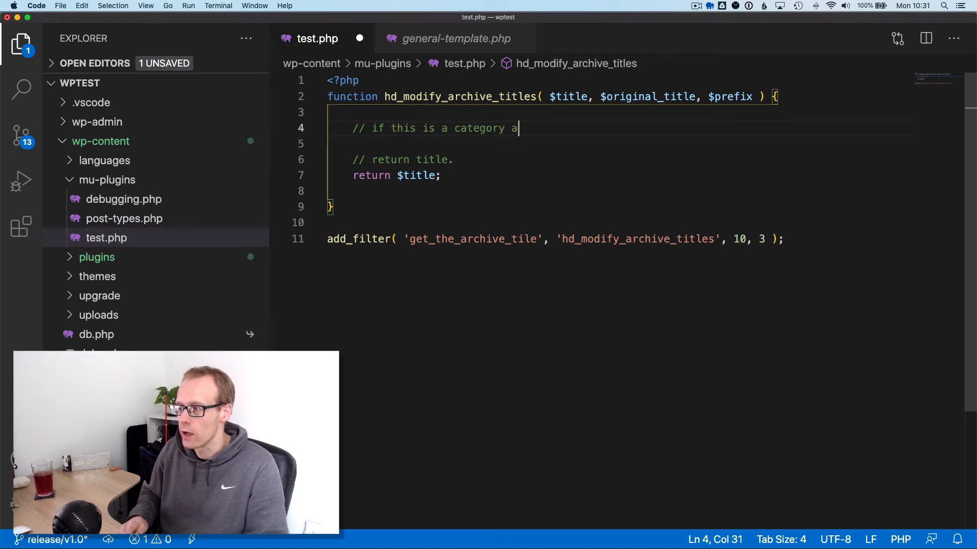
type("rchive.")
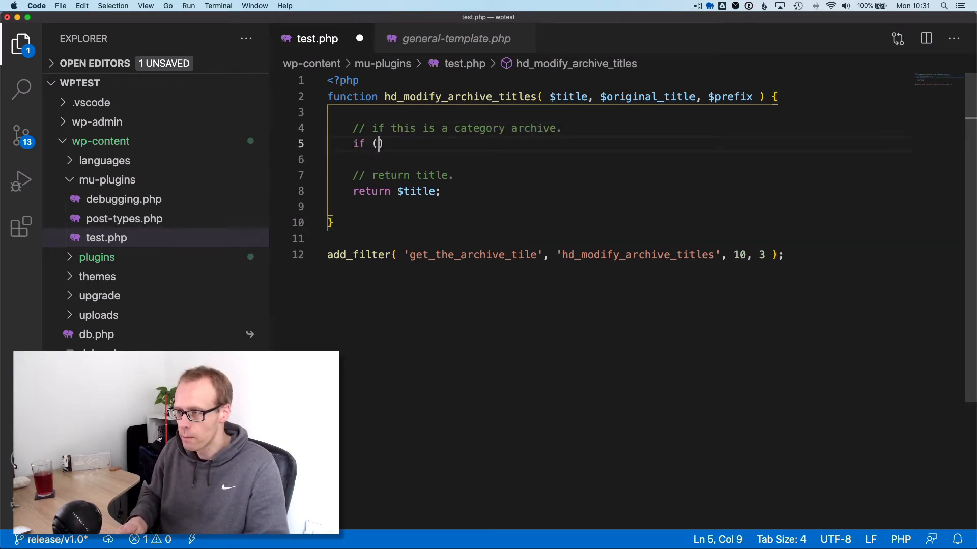
type("is_category(")
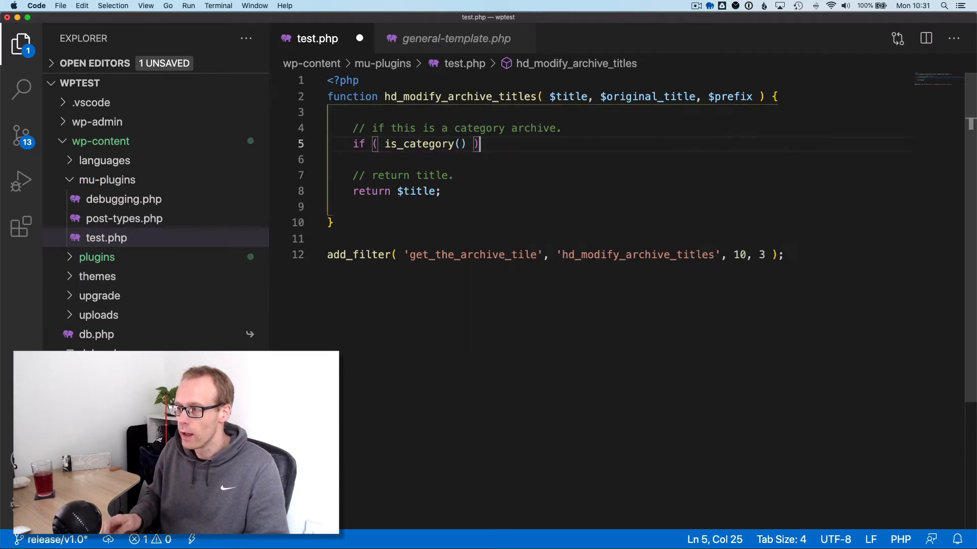
type("{")
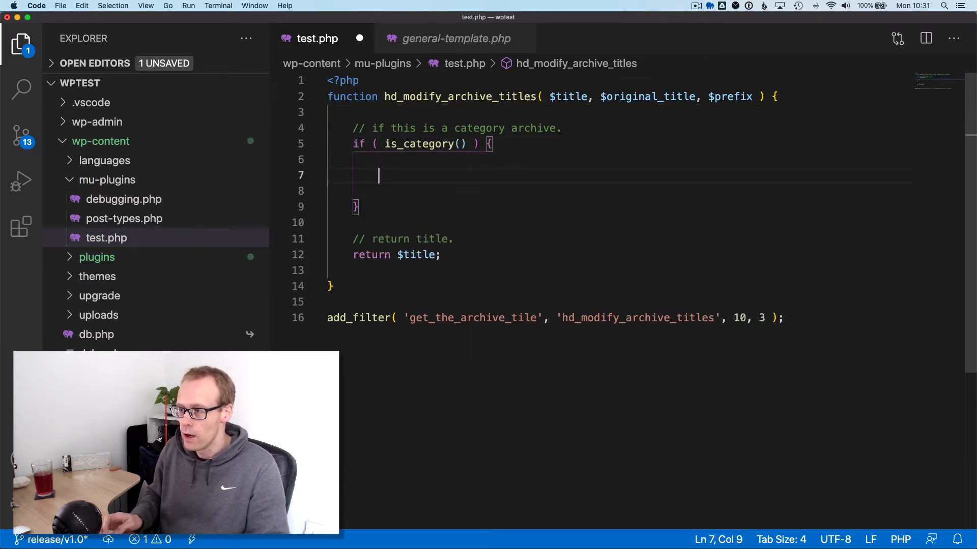
type("// set a new ti")
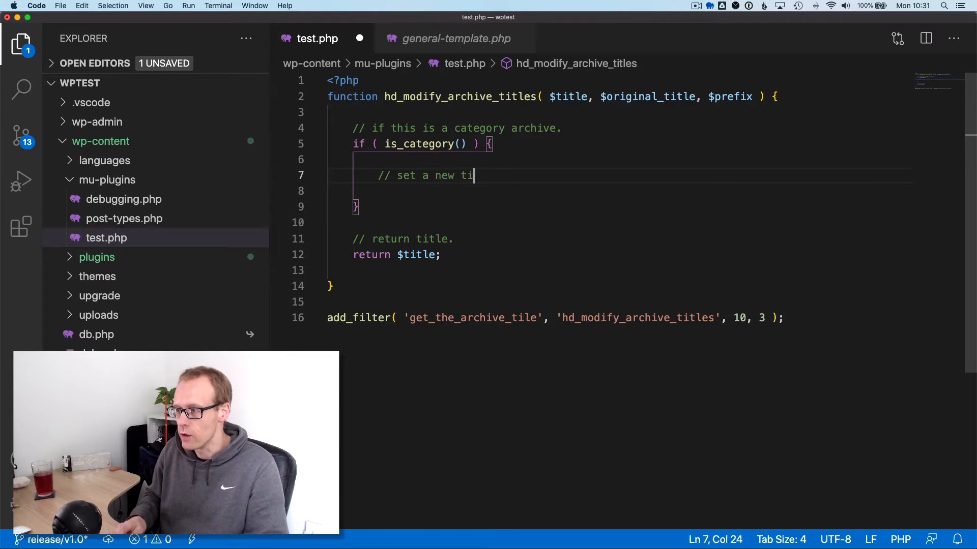
type("tle.")
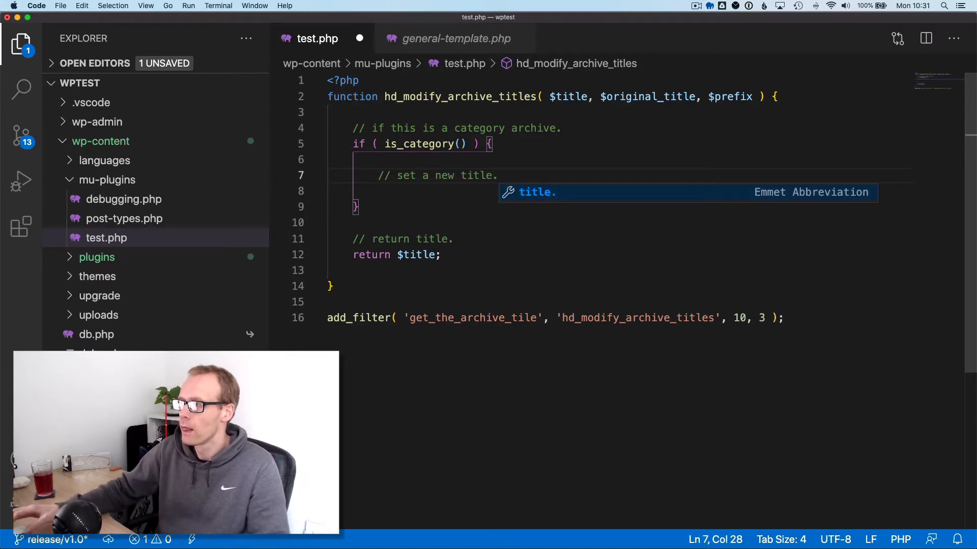
double_click(645, 96)
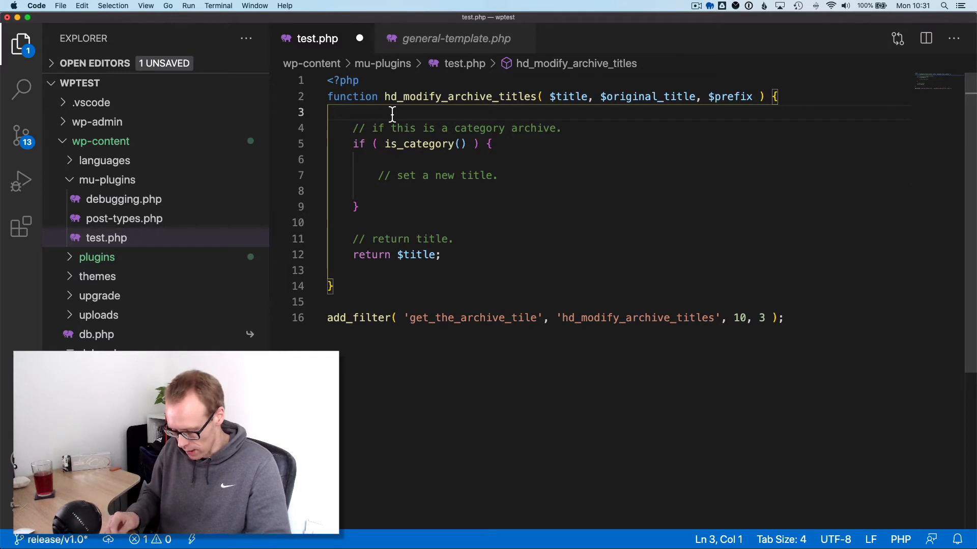
- Add wp_var_dump( $original_title ); at the top of the filter function
type("wp_var_")
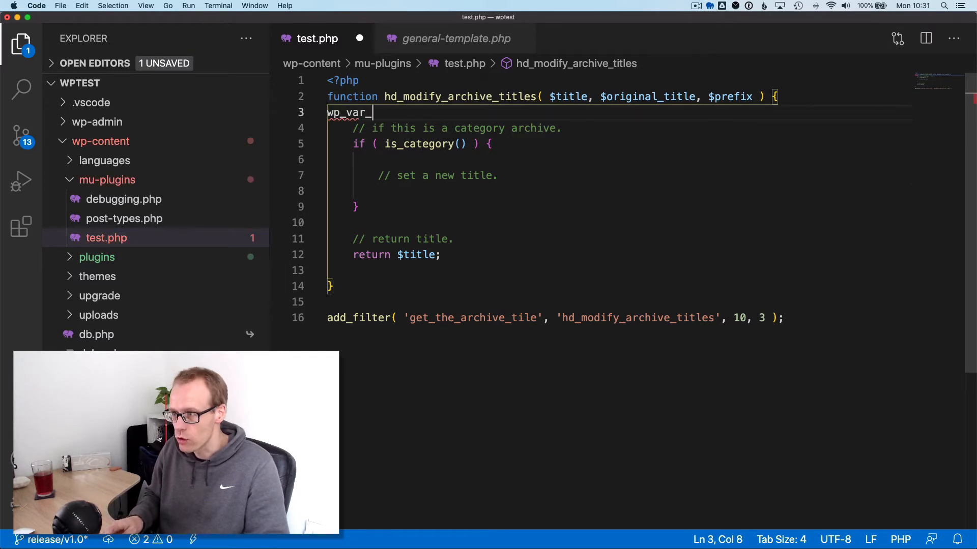
type("dump")
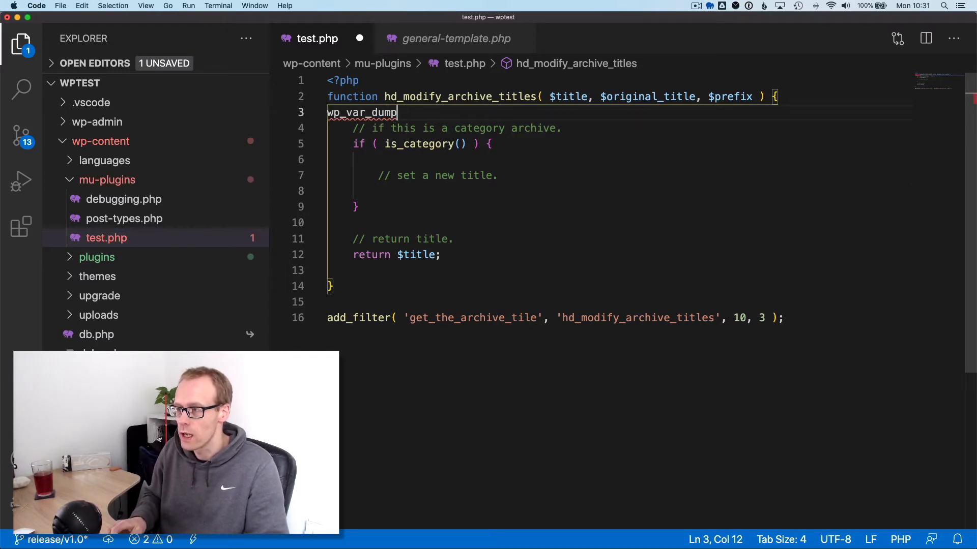
type("( $")
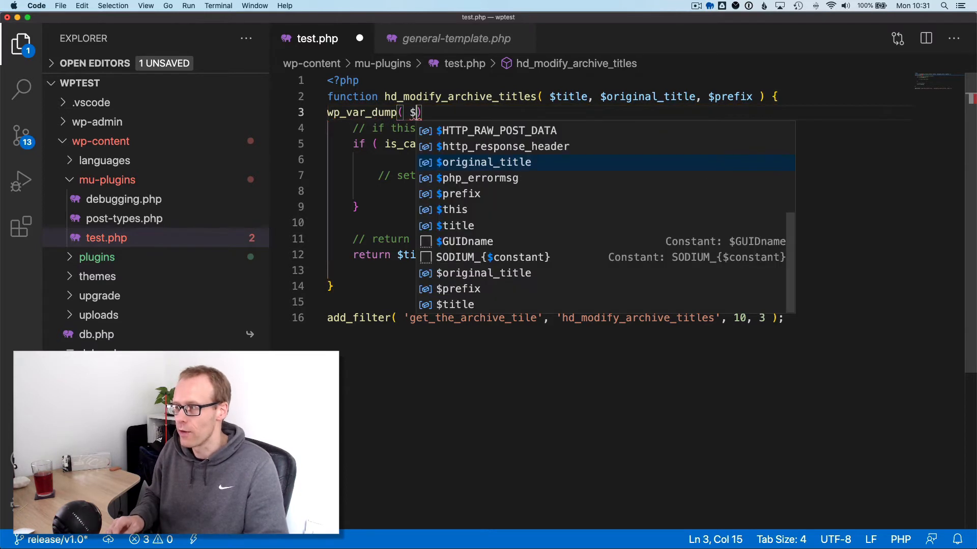
type("oringal")
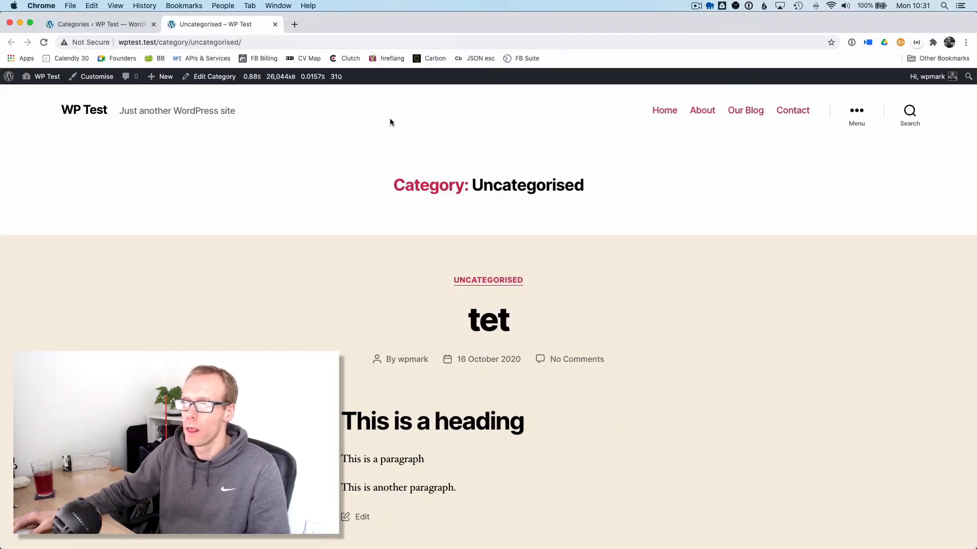
- Check the filter's arguments in general-template.php and the dumped 'Uncategorised' title
scroll("down", 3)
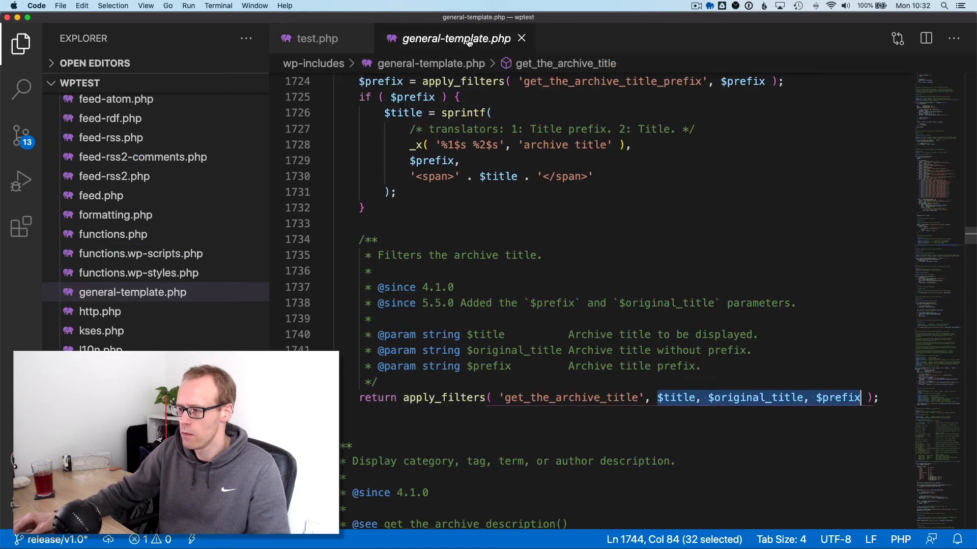
double_click(569, 398)
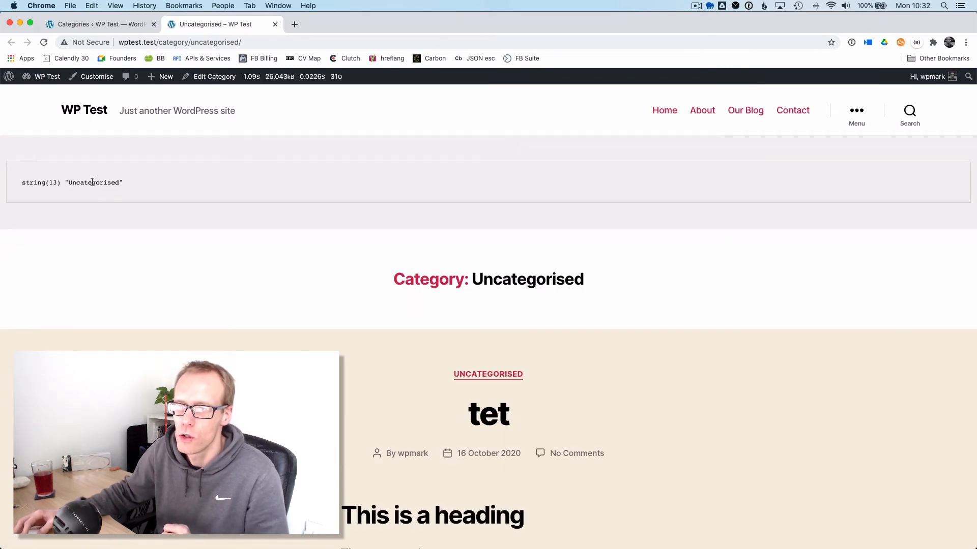
double_click(93, 183)
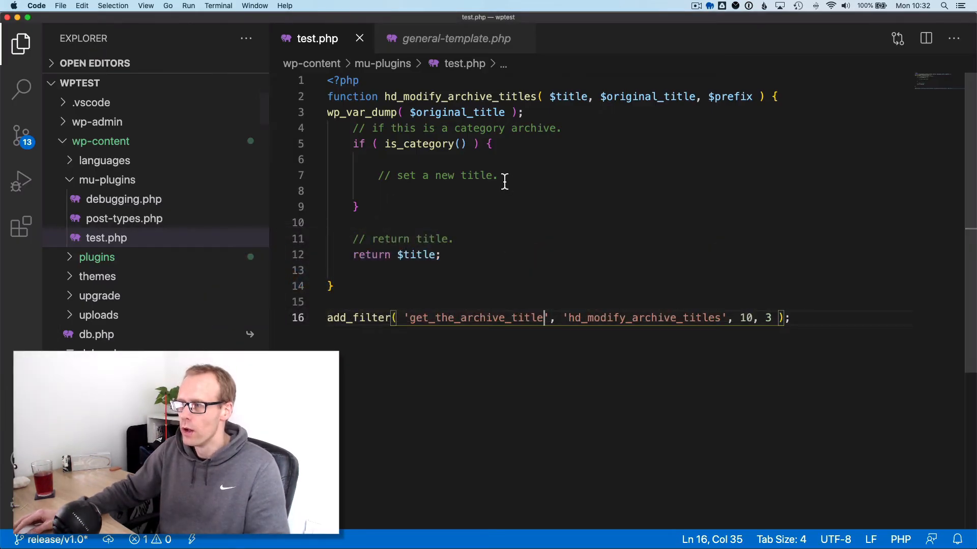
- Write $title = spintf( __( '', 'textdomain' ), ); on a new line in the category block
key("enter")
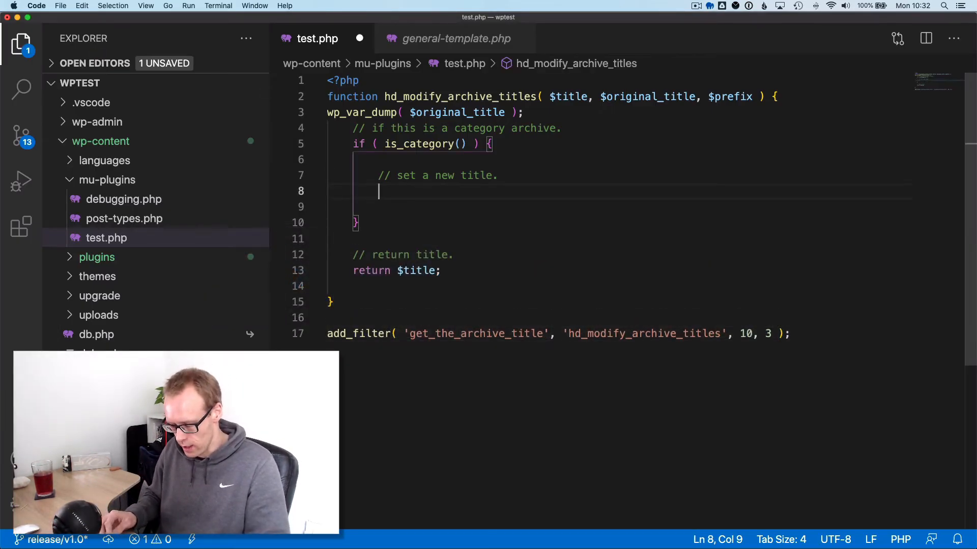
type("$title =")
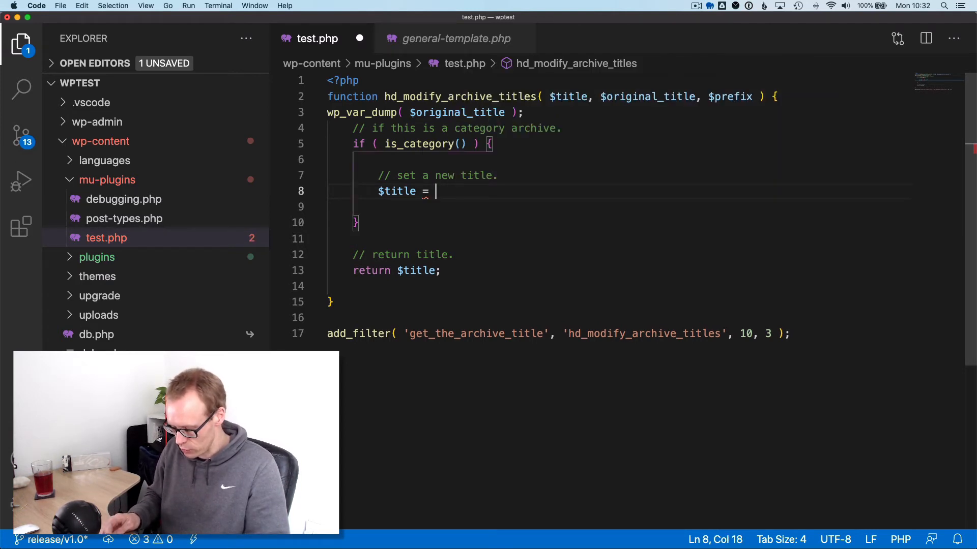
type("spintf")
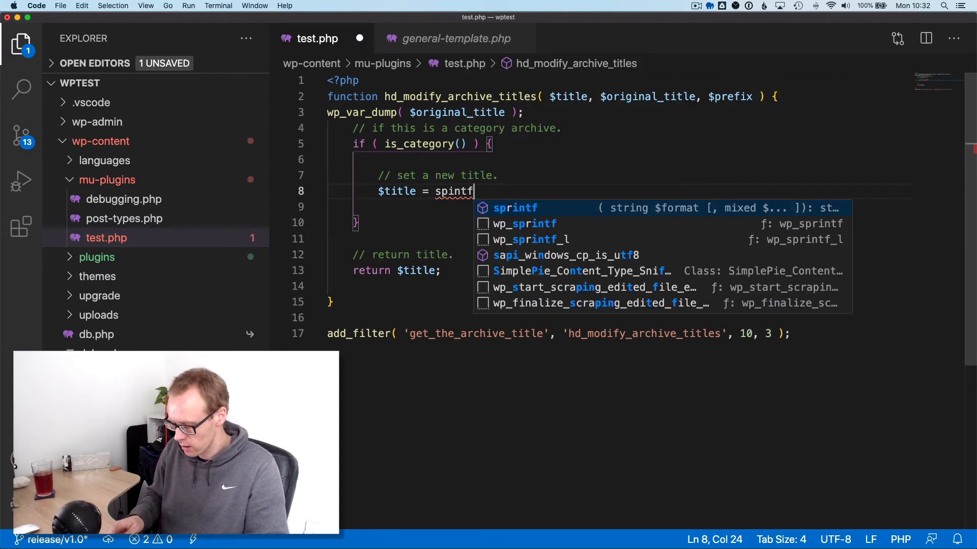
type("( __()")
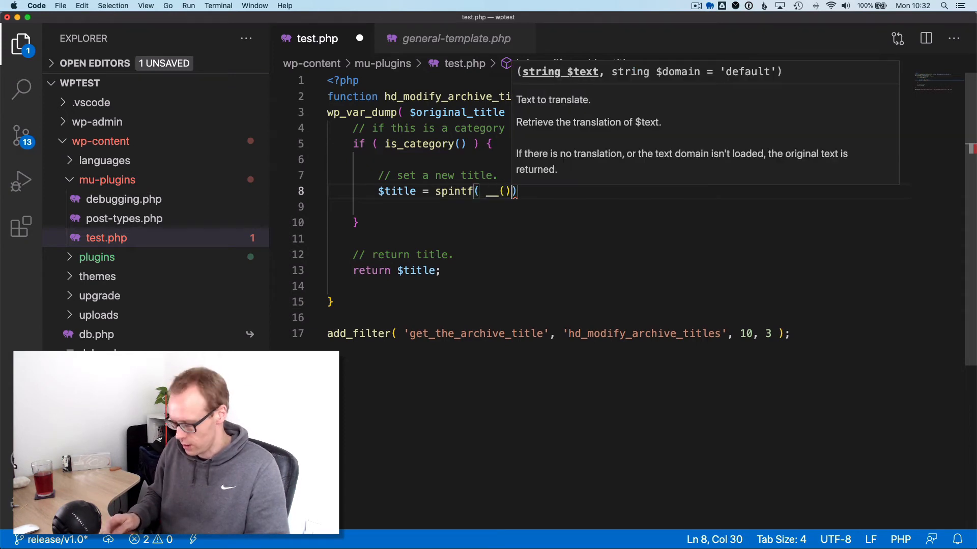
type(", );")
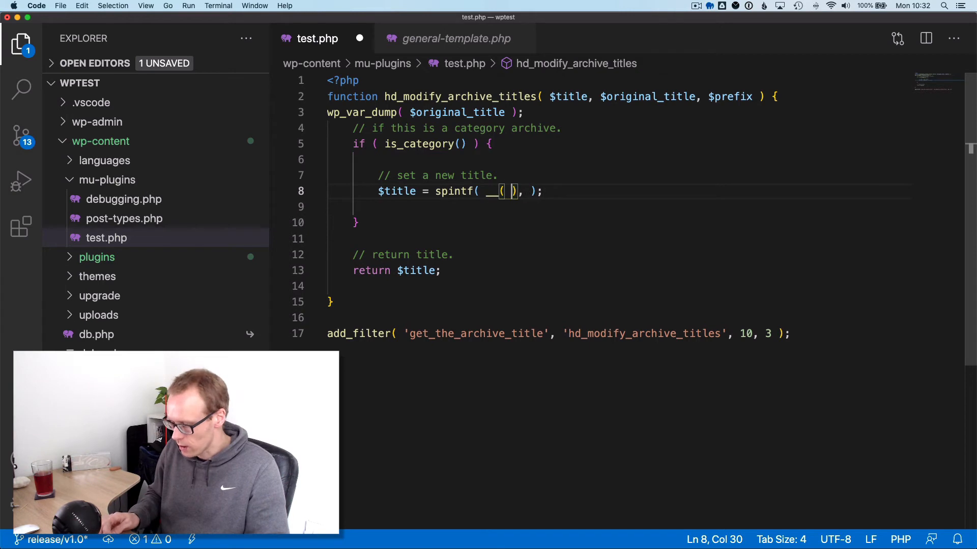
type("'', '")
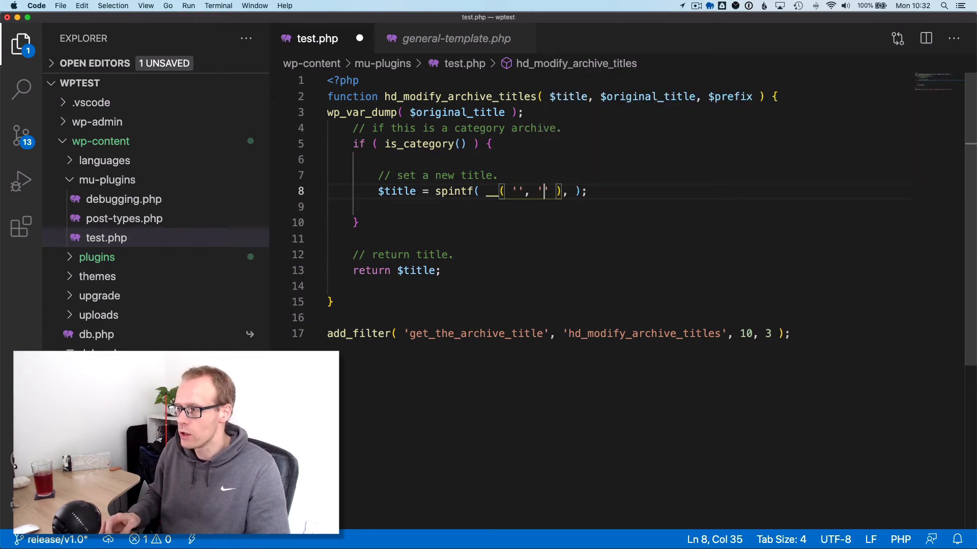
type("textdomain")
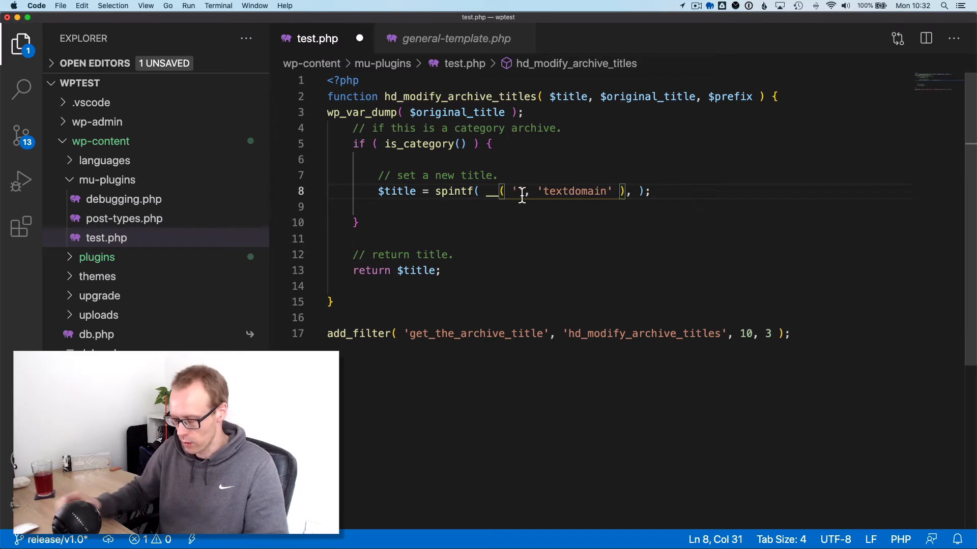
- Fill the string with 'View all posts in ' and pass $original_title as the argument
type("Latest")
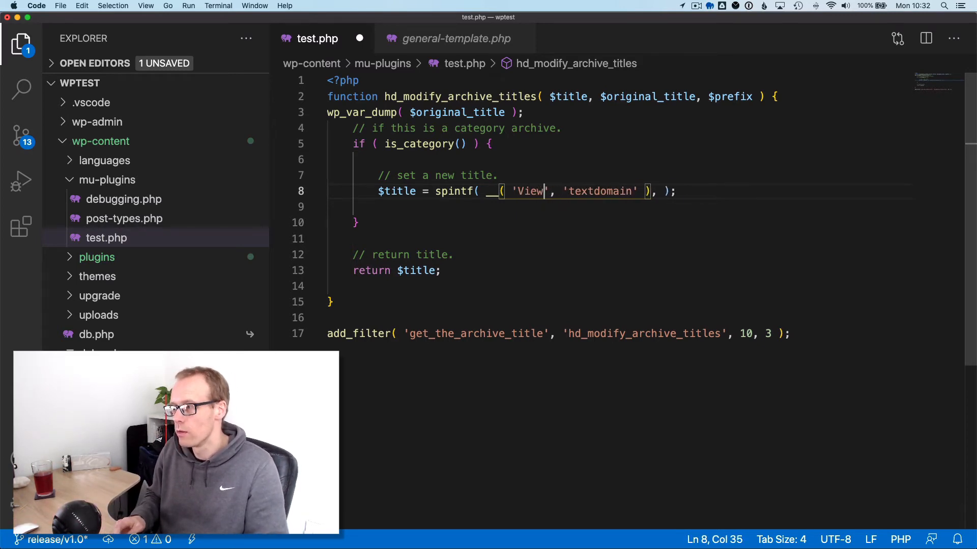
type("all posts in")
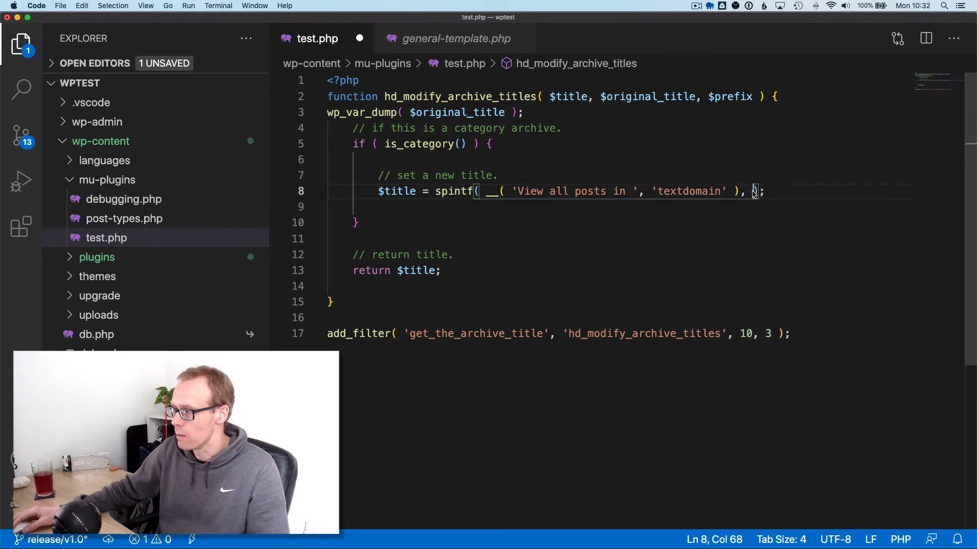
type("$o")
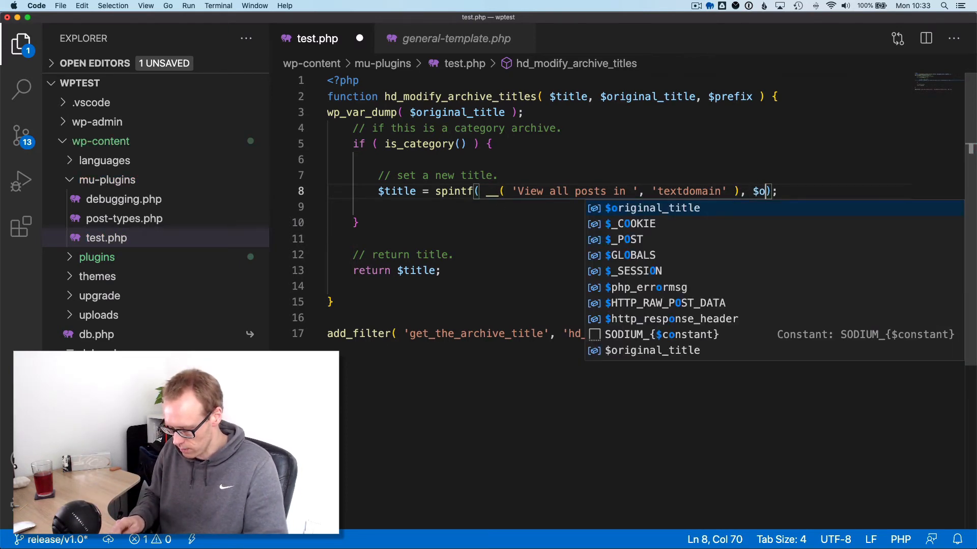
key("Tab")
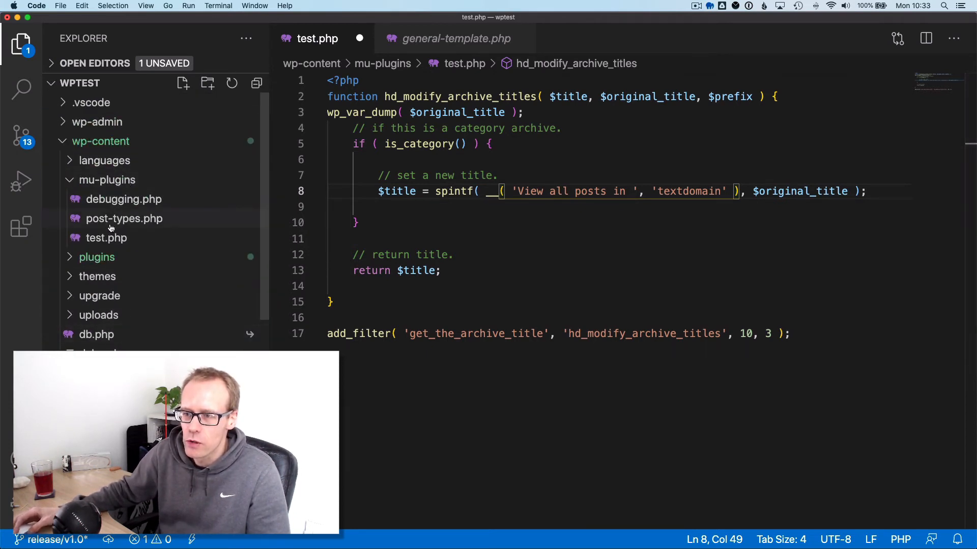
- After checking comments.php, add the %1$s placeholder to the string and remove the extra comma
left_click(98, 275)
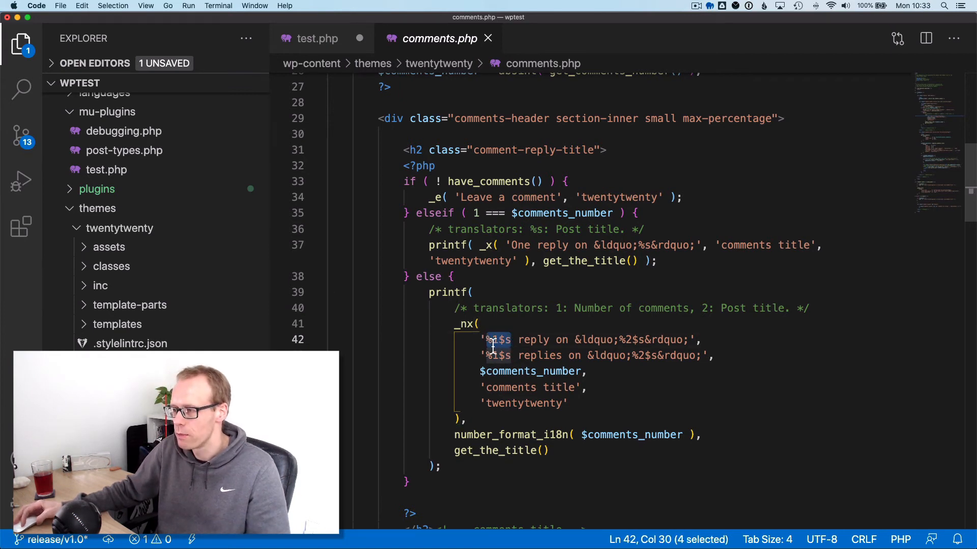
left_click(317, 37)
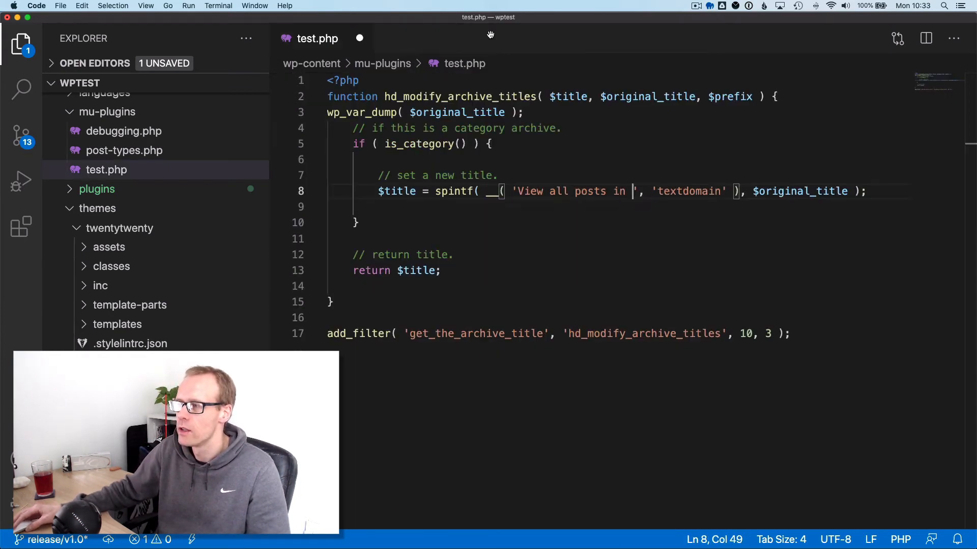
type("%1$s")
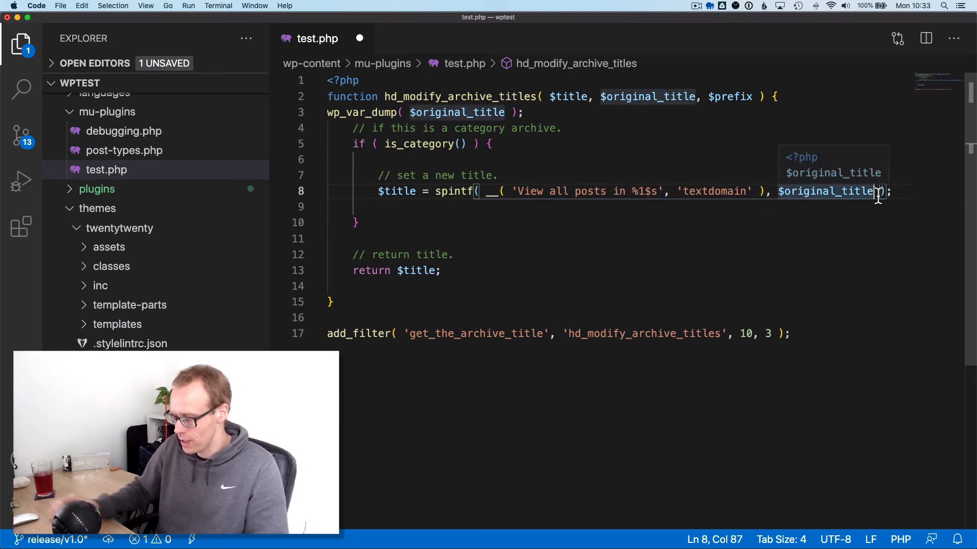
type(",")
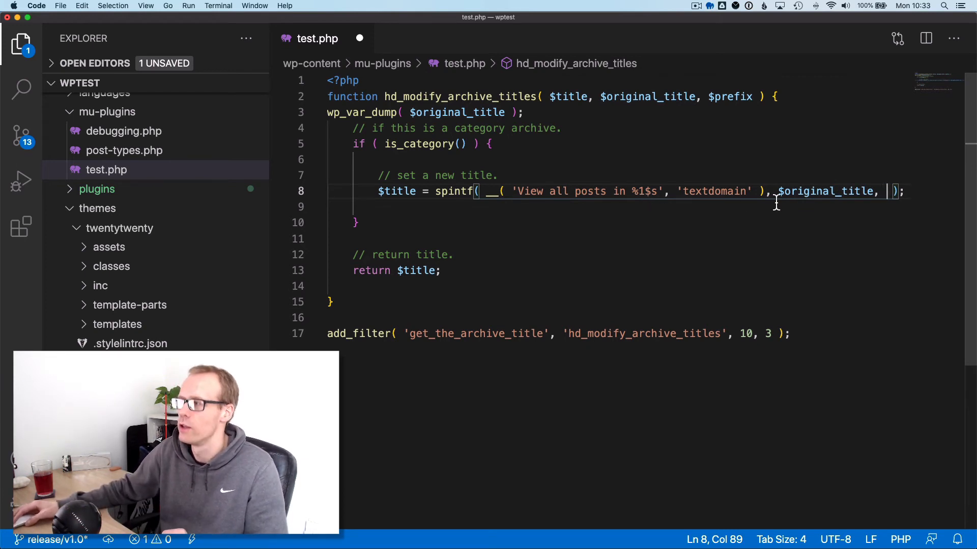
key("Backspace")
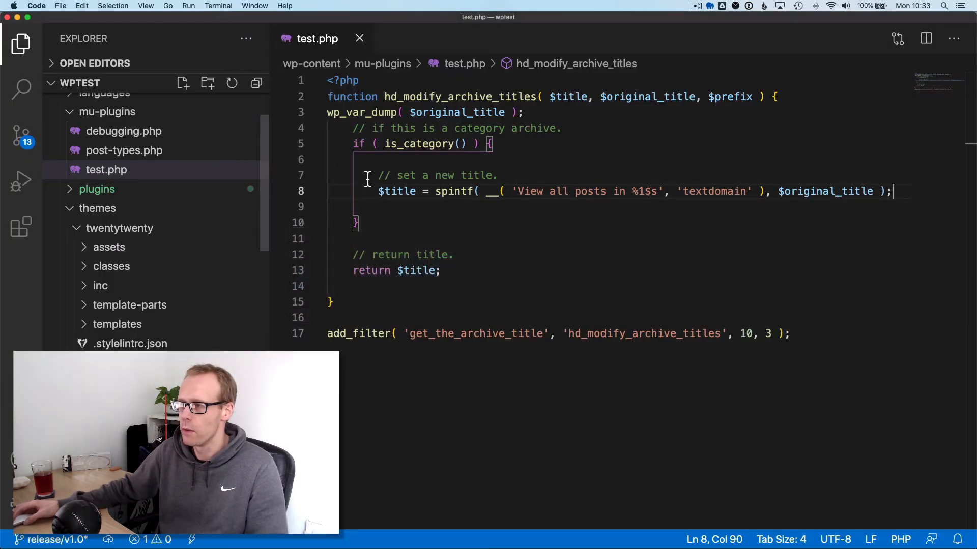
- Correct 'spintf' to sprintf and return to the editor after the category block
double_click(455, 191)
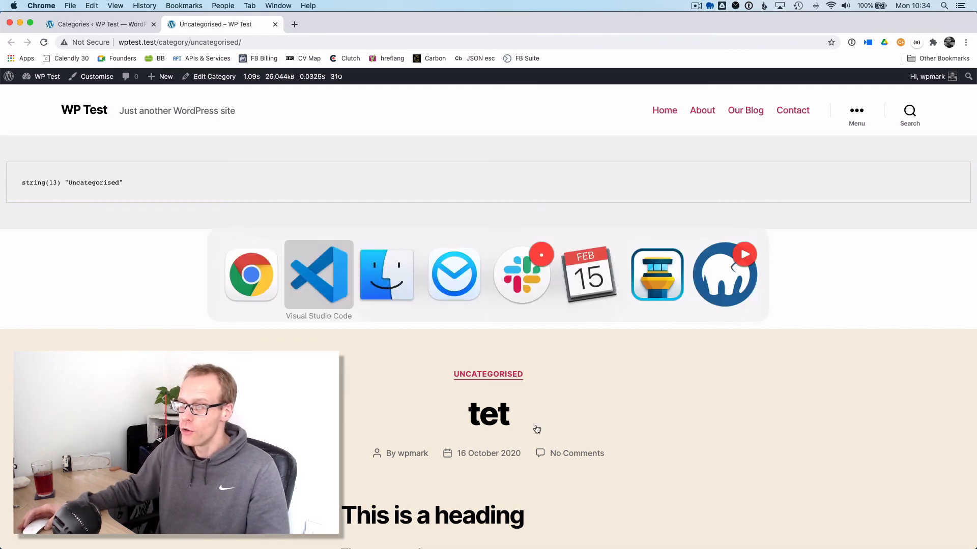
left_click(318, 274)
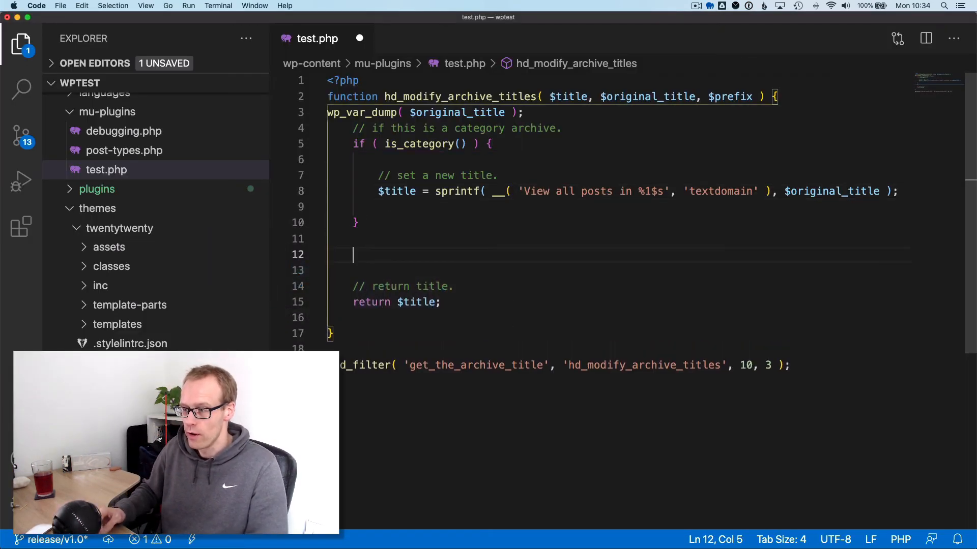
- Start a second check on line 12: if ( is_post_type_archive( 'hd_ca…
type("if ( is_post_type_archive( '")
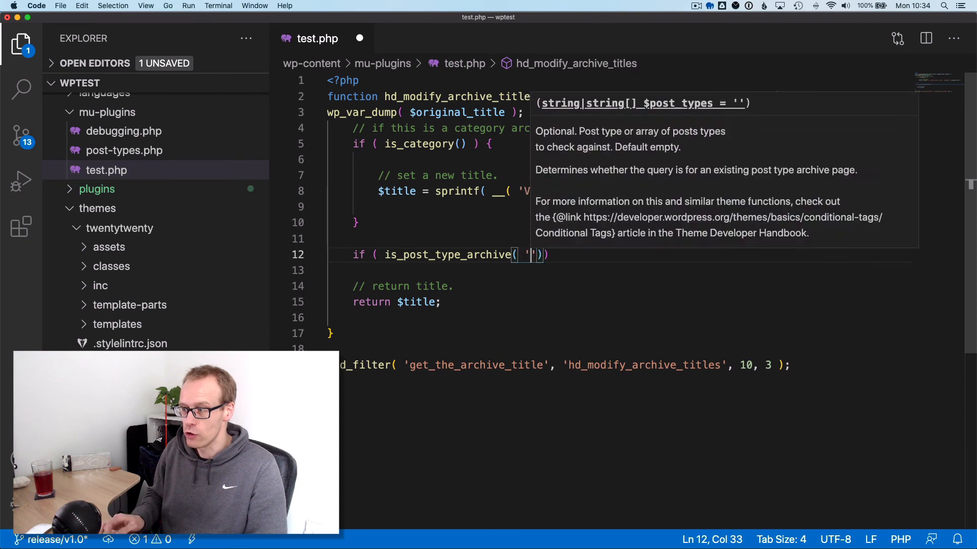
type("hd_ca")
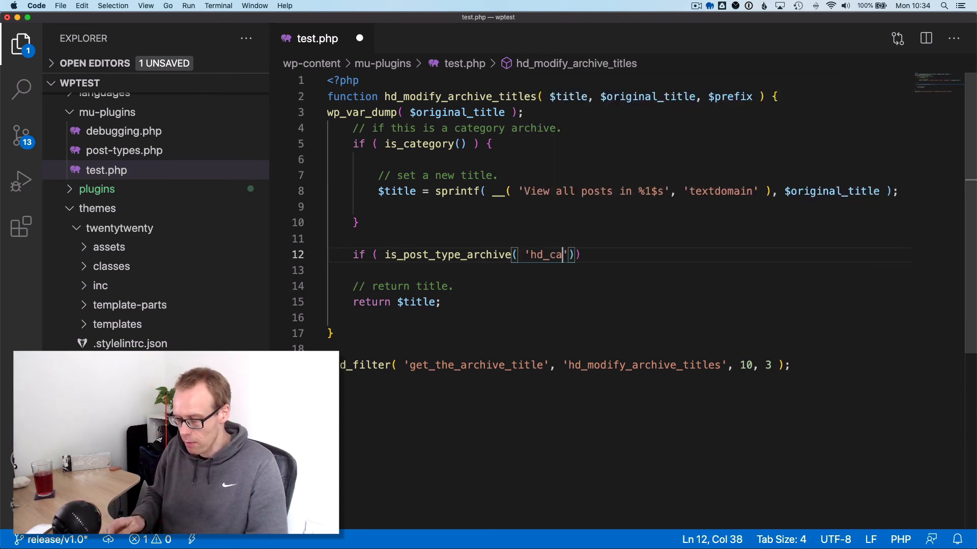